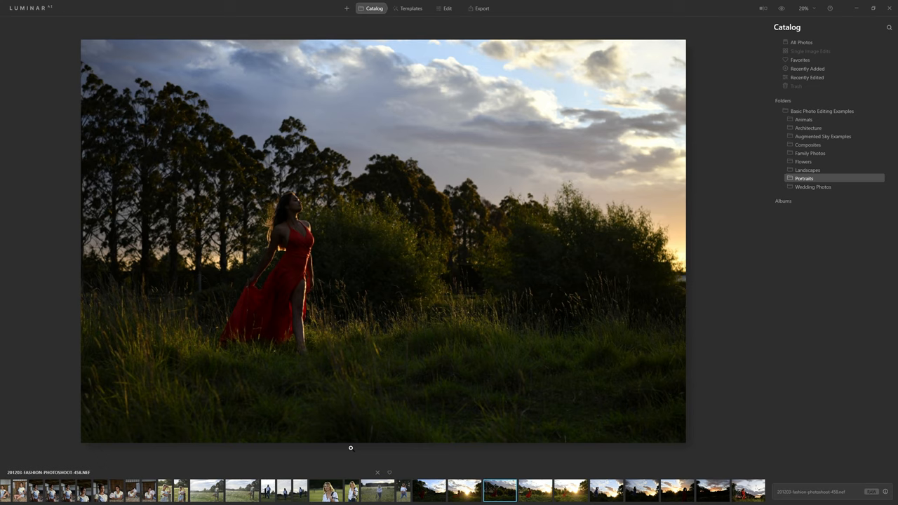
- Open the red-dress sunset portrait from the Portraits filmstrip into Edit
{"action": "left_click", "coordinate": [430, 488]}
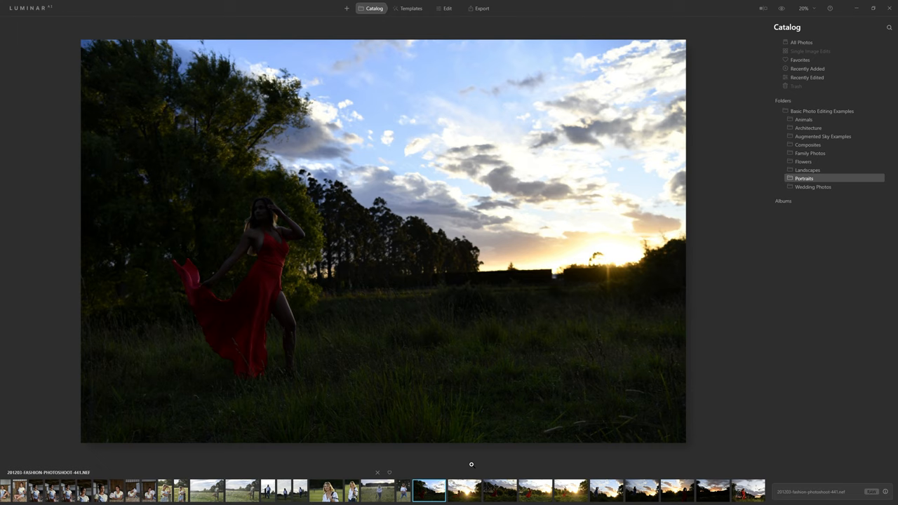
{"action": "left_click", "coordinate": [446, 8]}
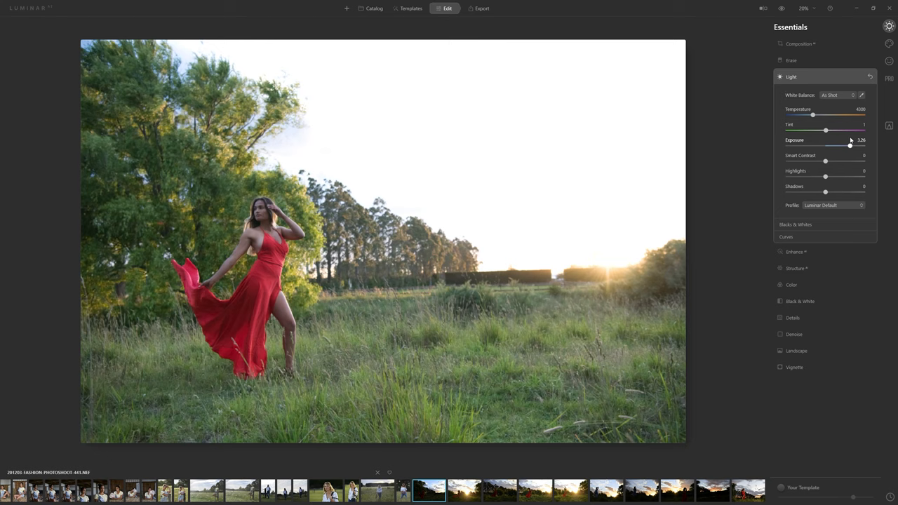
- In Light, warm the temperature, raise smart contrast and shadows, and lower highlights and exposure
{"action": "left_click_drag", "start_coordinate": [850, 144], "coordinate": [825, 145]}
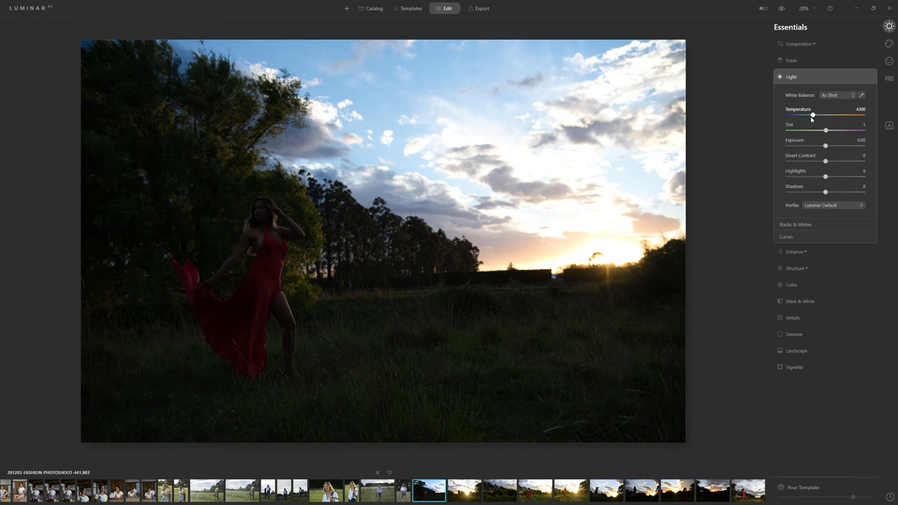
{"action": "left_click_drag", "start_coordinate": [824, 160], "coordinate": [863, 160]}
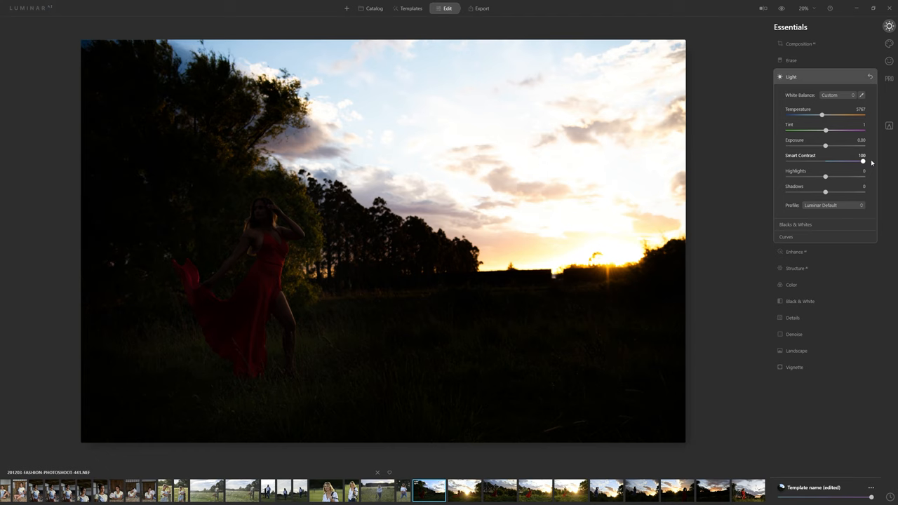
{"action": "left_click_drag", "start_coordinate": [863, 162], "coordinate": [811, 162]}
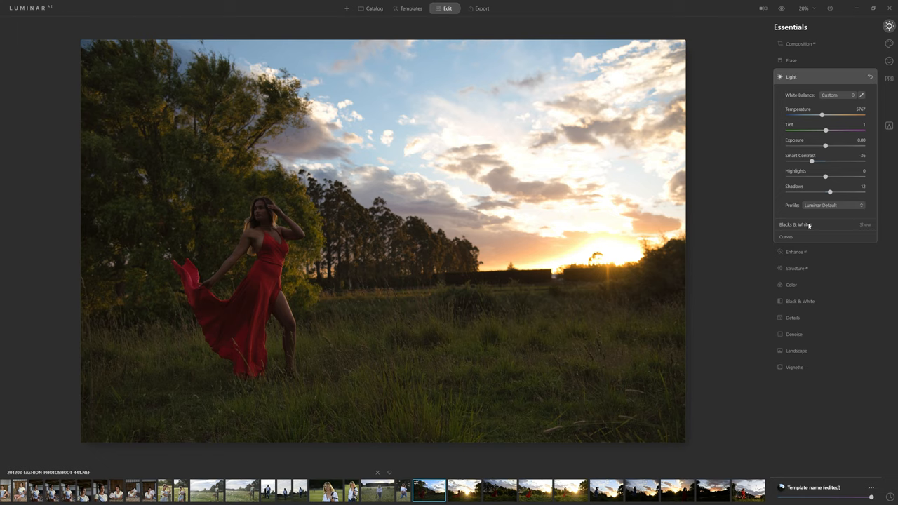
{"action": "left_click_drag", "start_coordinate": [810, 162], "coordinate": [813, 162]}
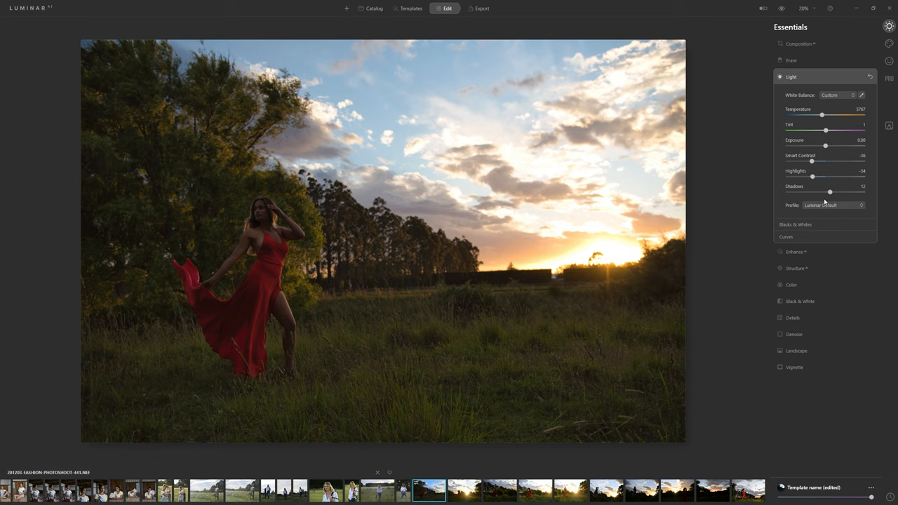
{"action": "left_click_drag", "start_coordinate": [825, 144], "coordinate": [822, 145]}
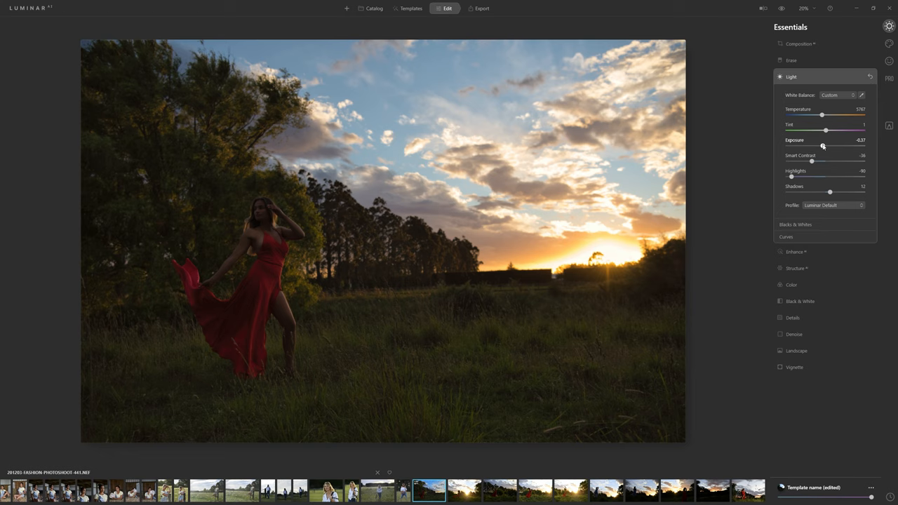
{"action": "left_click", "coordinate": [798, 44]}
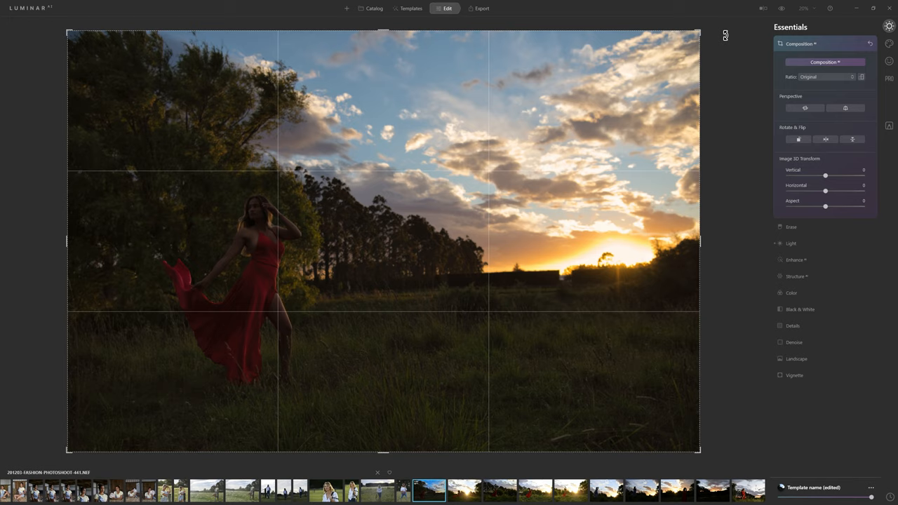
- Straighten the tilted horizon in Composition and apply the crop
{"action": "left_click", "coordinate": [825, 62]}
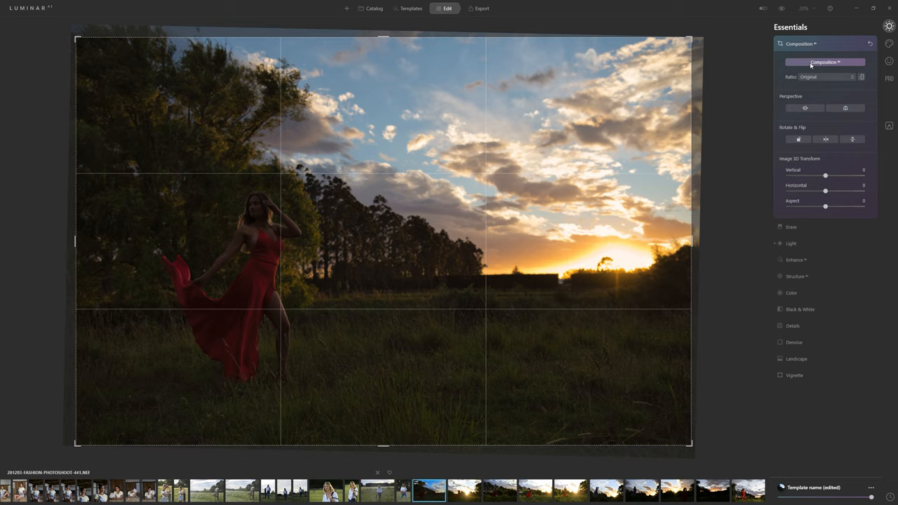
{"action": "left_click", "coordinate": [828, 76]}
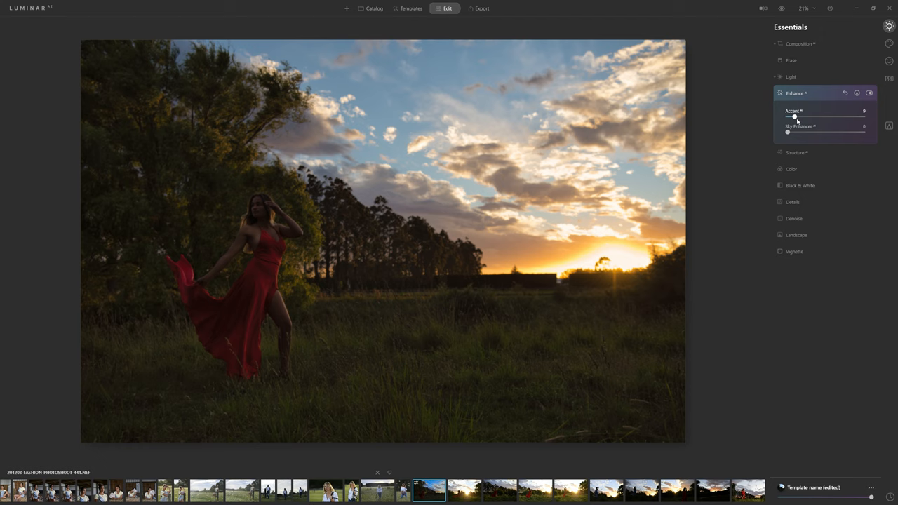
- Boost AI Accent, set Sky Enhancer high and add Structure amount
{"action": "left_click_drag", "start_coordinate": [787, 132], "coordinate": [863, 132]}
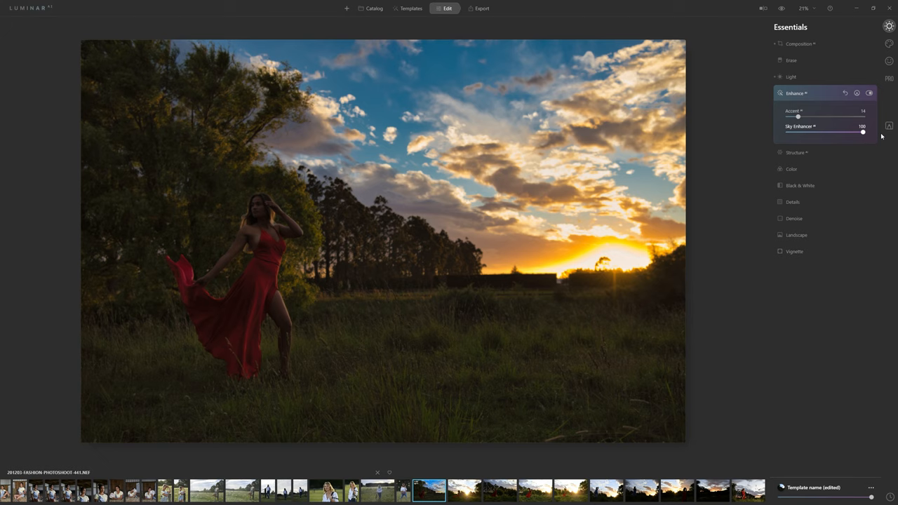
{"action": "left_click_drag", "start_coordinate": [863, 132], "coordinate": [796, 132]}
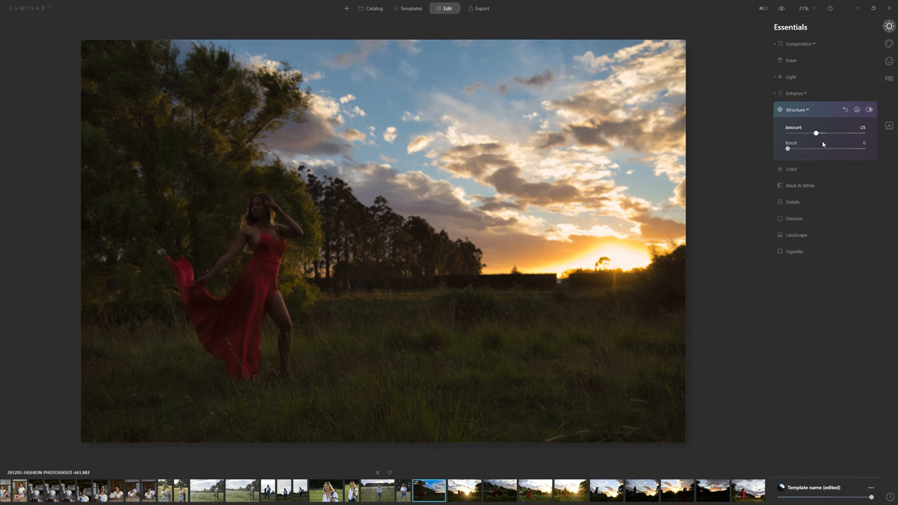
{"action": "left_click_drag", "start_coordinate": [817, 132], "coordinate": [824, 131]}
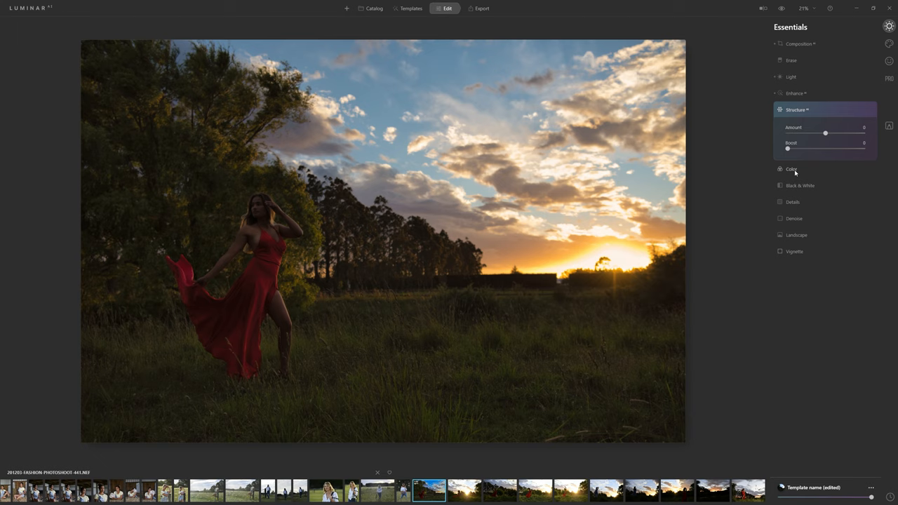
{"action": "left_click", "coordinate": [791, 168]}
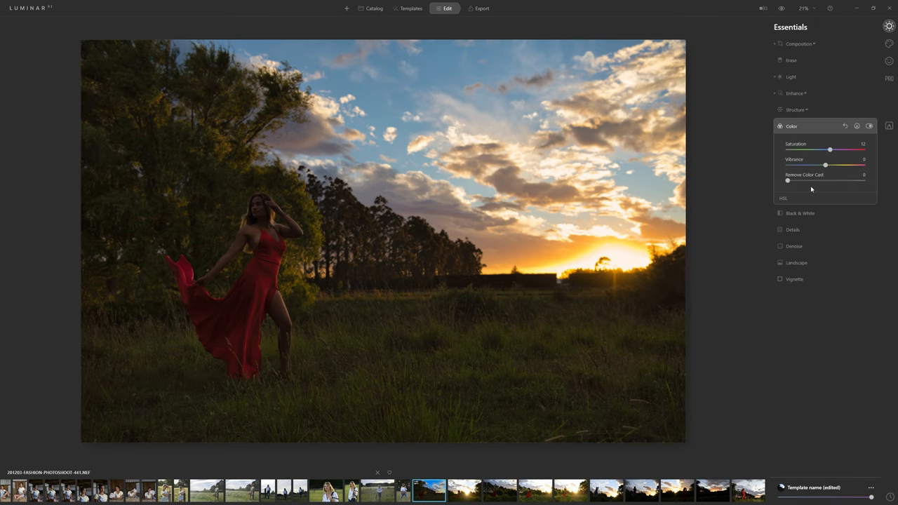
- In HSL, shift the red, yellow and orange hues warmer and move to Saturation
{"action": "left_click", "coordinate": [782, 198]}
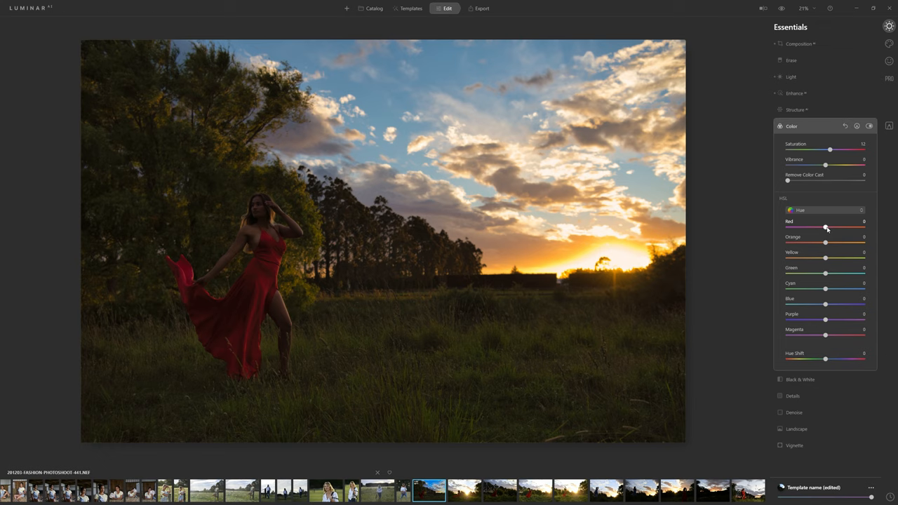
{"action": "left_click_drag", "start_coordinate": [825, 227], "coordinate": [820, 227]}
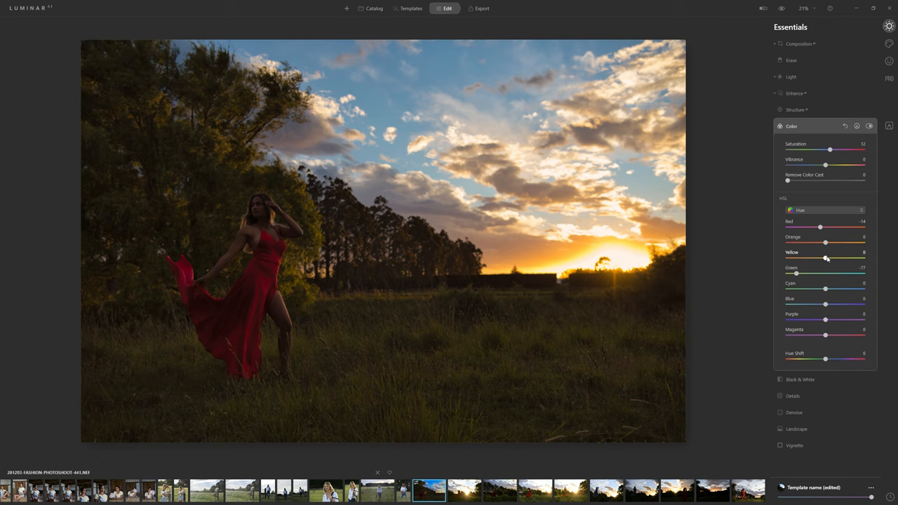
{"action": "left_click_drag", "start_coordinate": [825, 258], "coordinate": [822, 258]}
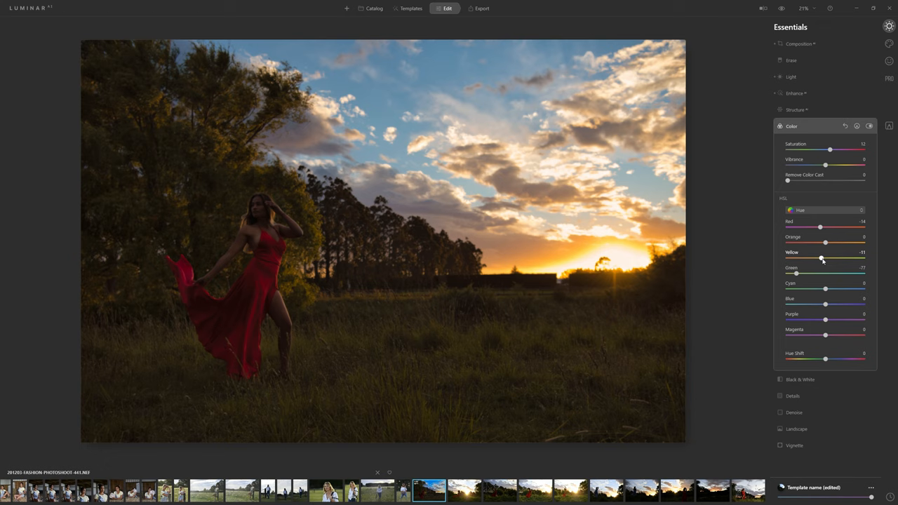
{"action": "left_click_drag", "start_coordinate": [825, 258], "coordinate": [813, 258]}
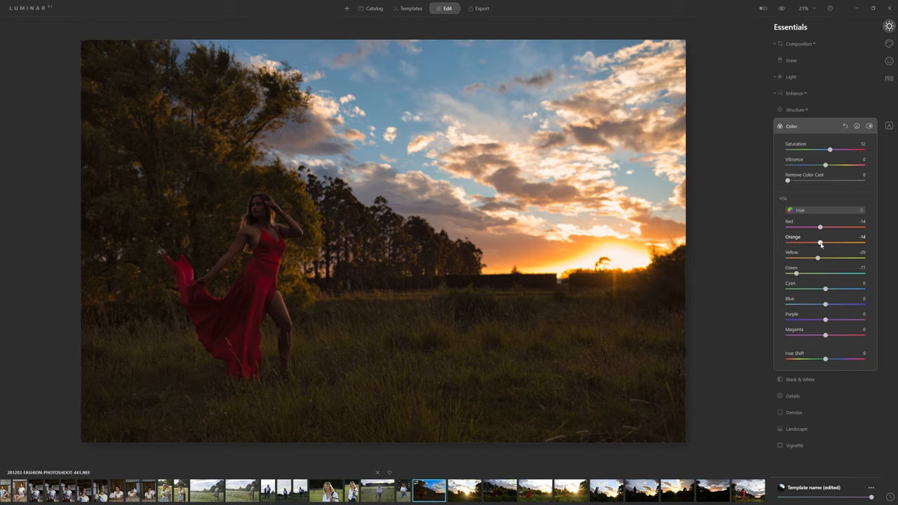
{"action": "left_click", "coordinate": [825, 211]}
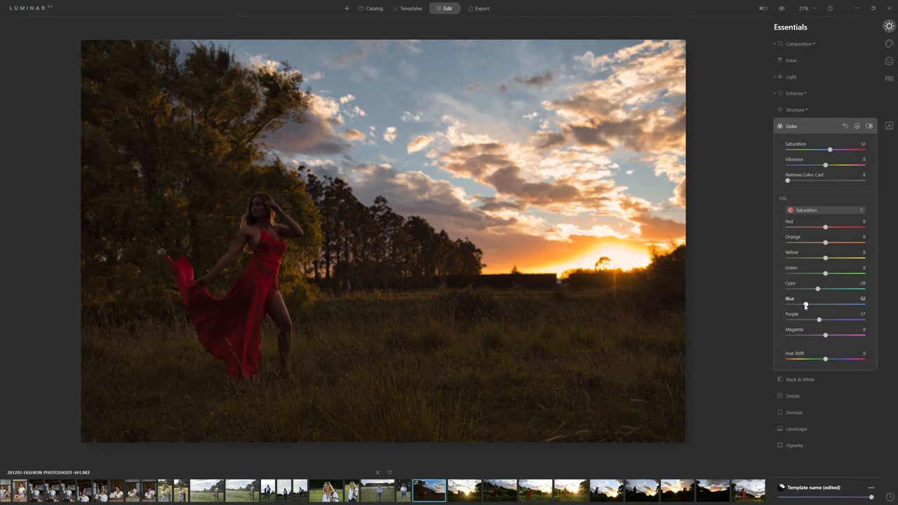
{"action": "mouse_move", "coordinate": [805, 398]}
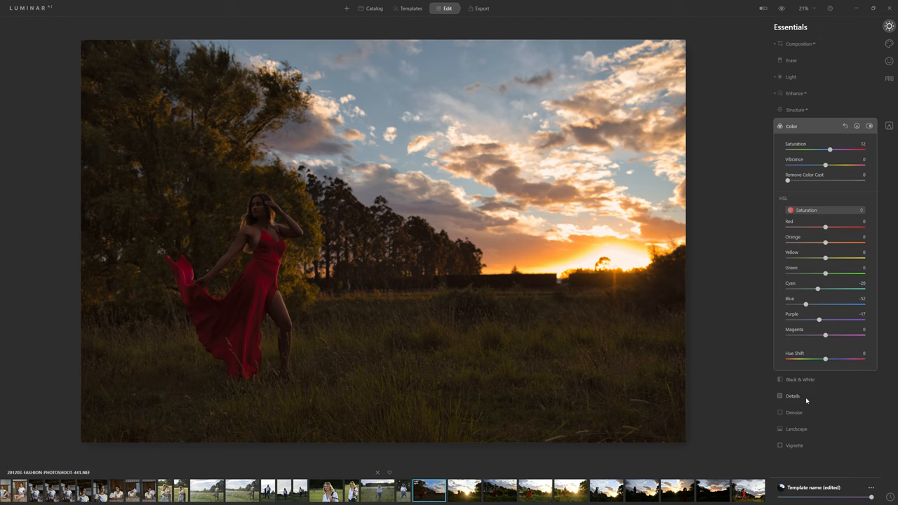
- In Details, compare with no sharpening then raise Sharpen to 100
{"action": "left_click", "coordinate": [792, 396]}
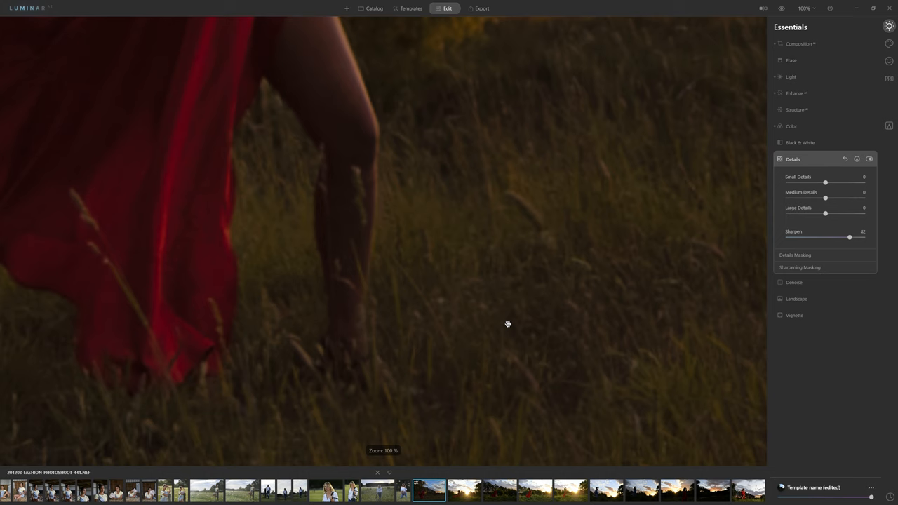
{"action": "left_click_drag", "start_coordinate": [850, 237], "coordinate": [787, 237]}
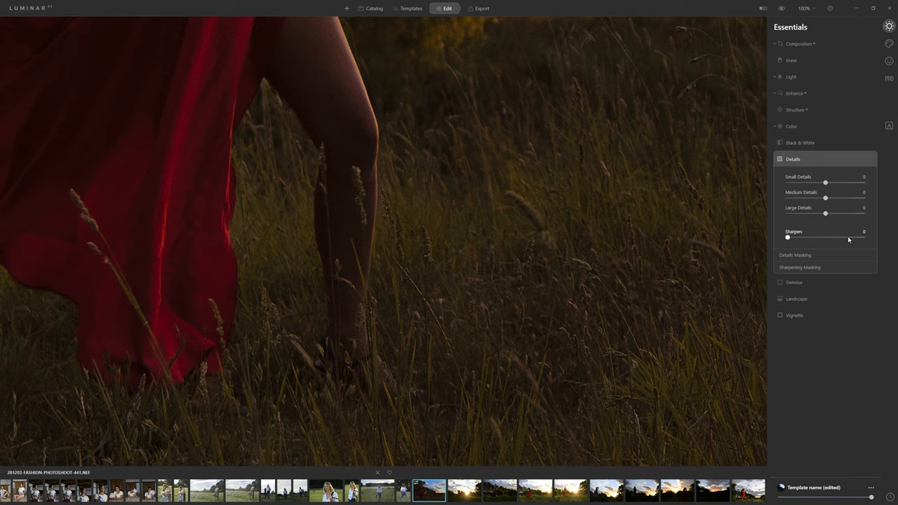
{"action": "left_click_drag", "start_coordinate": [787, 237], "coordinate": [845, 237]}
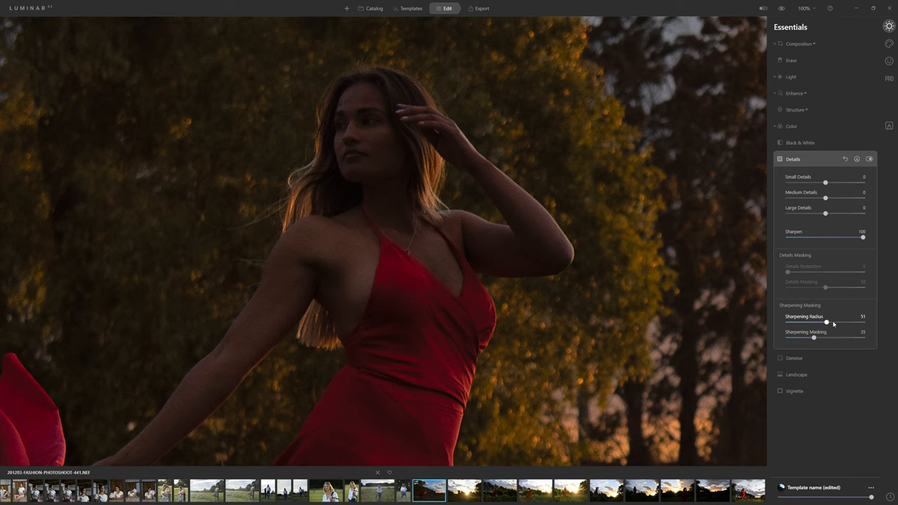
- Tune the sharpening radius and masking to the edges of the model and grass
{"action": "left_click_drag", "start_coordinate": [826, 323], "coordinate": [847, 322]}
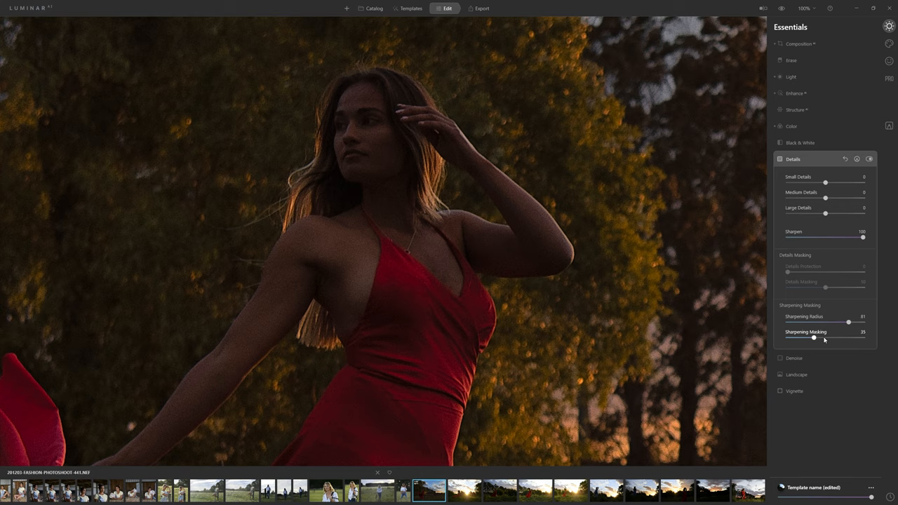
{"action": "left_click_drag", "start_coordinate": [813, 336], "coordinate": [787, 337]}
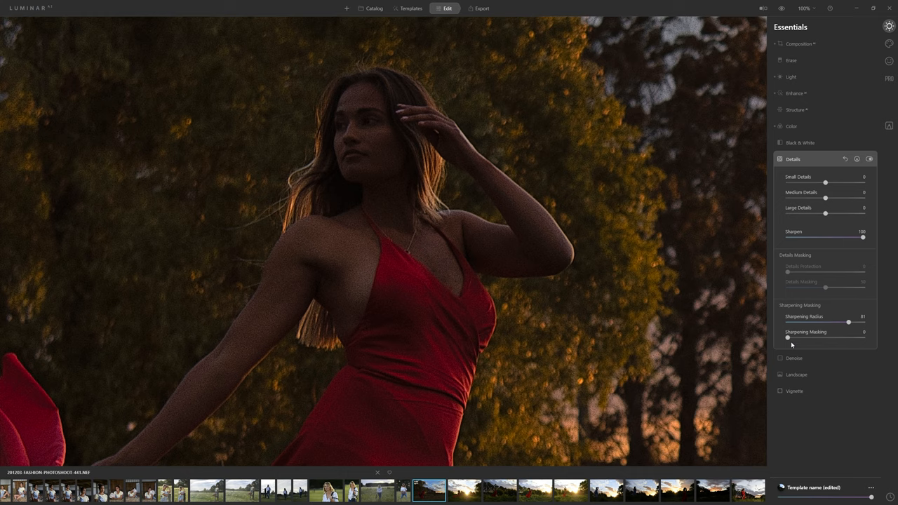
{"action": "left_click_drag", "start_coordinate": [787, 337], "coordinate": [826, 337]}
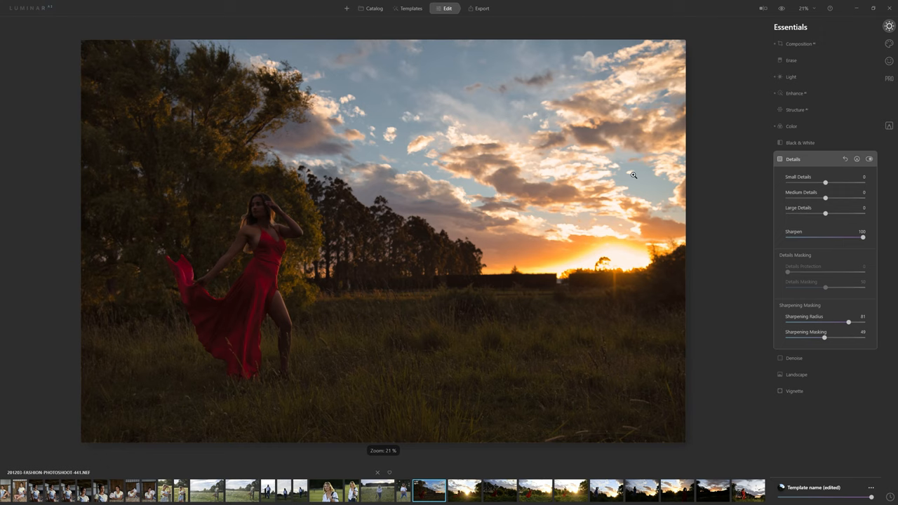
- Add a vignette that darkens the photo's edges around the model
{"action": "left_click", "coordinate": [794, 390]}
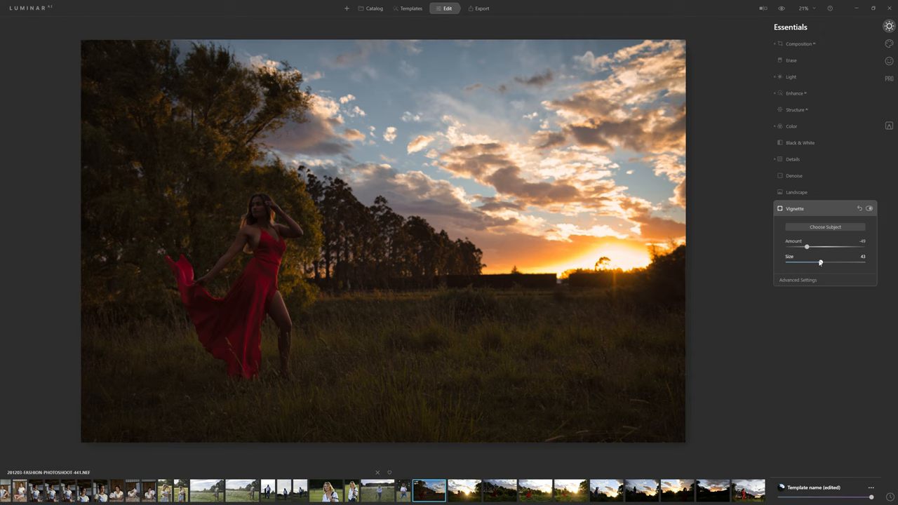
{"action": "left_click_drag", "start_coordinate": [819, 262], "coordinate": [822, 263]}
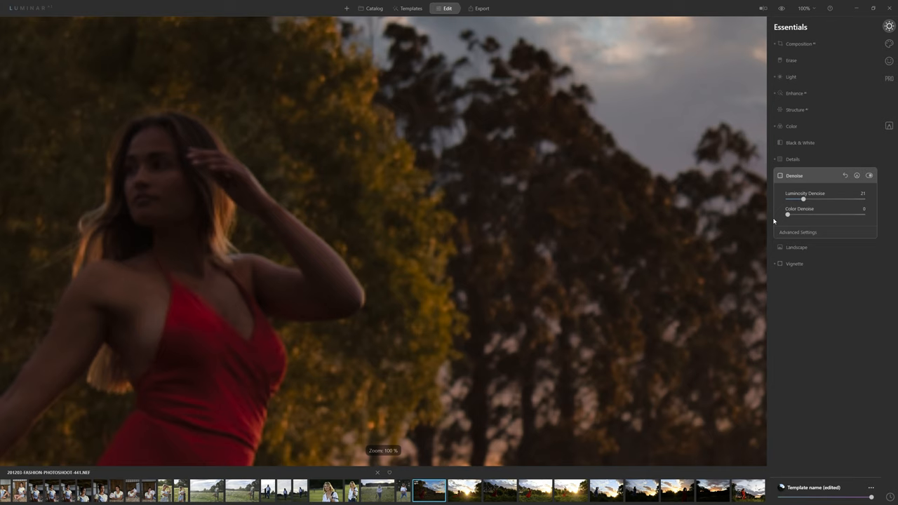
- Set Luminosity Denoise to smooth grain on the model, dress and trees
{"action": "left_click_drag", "start_coordinate": [803, 199], "coordinate": [853, 199]}
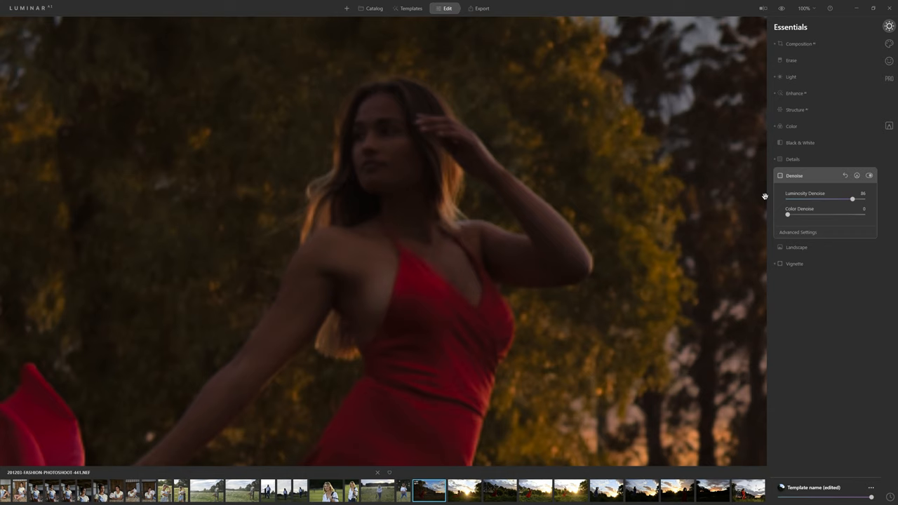
{"action": "left_click_drag", "start_coordinate": [853, 199], "coordinate": [805, 199]}
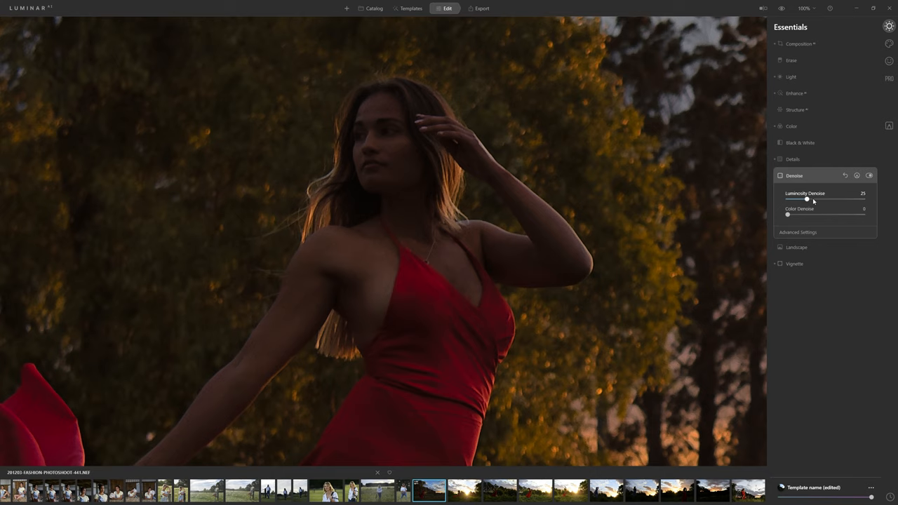
{"action": "left_click_drag", "start_coordinate": [807, 199], "coordinate": [832, 199]}
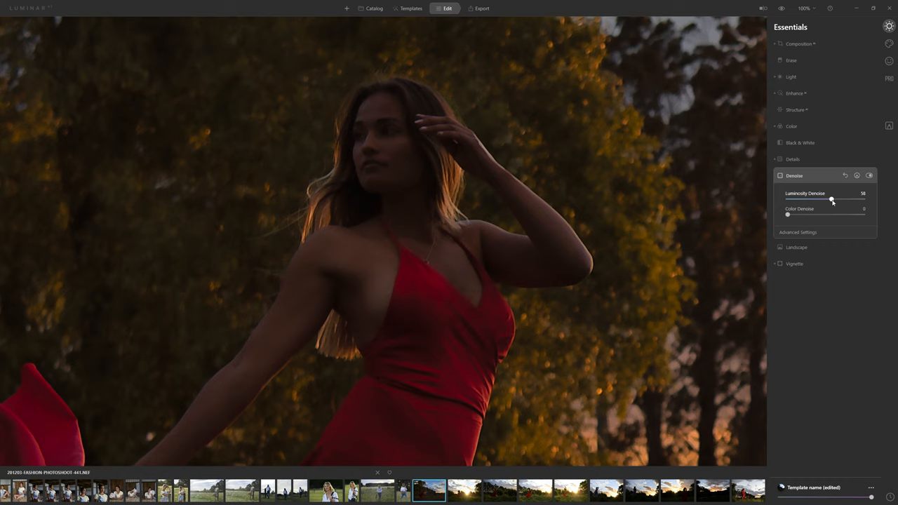
{"action": "left_click_drag", "start_coordinate": [831, 199], "coordinate": [821, 200]}
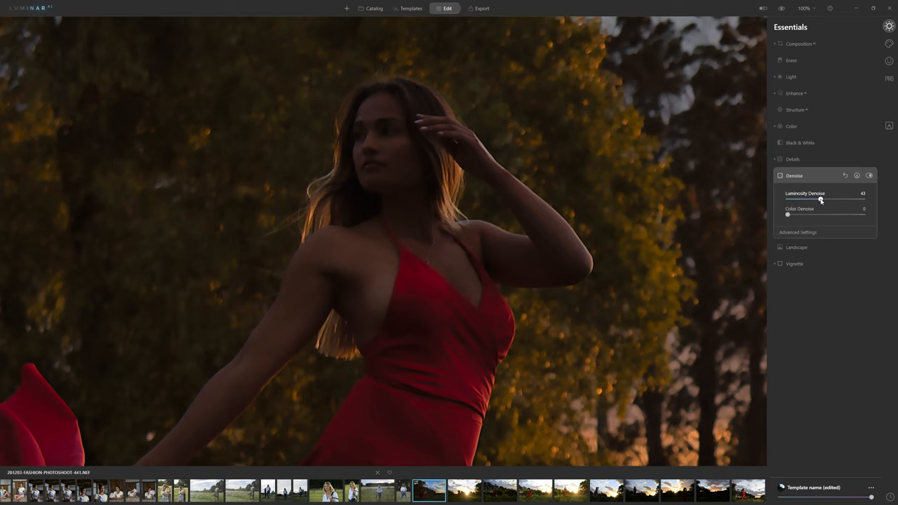
{"action": "left_click_drag", "start_coordinate": [819, 199], "coordinate": [808, 199]}
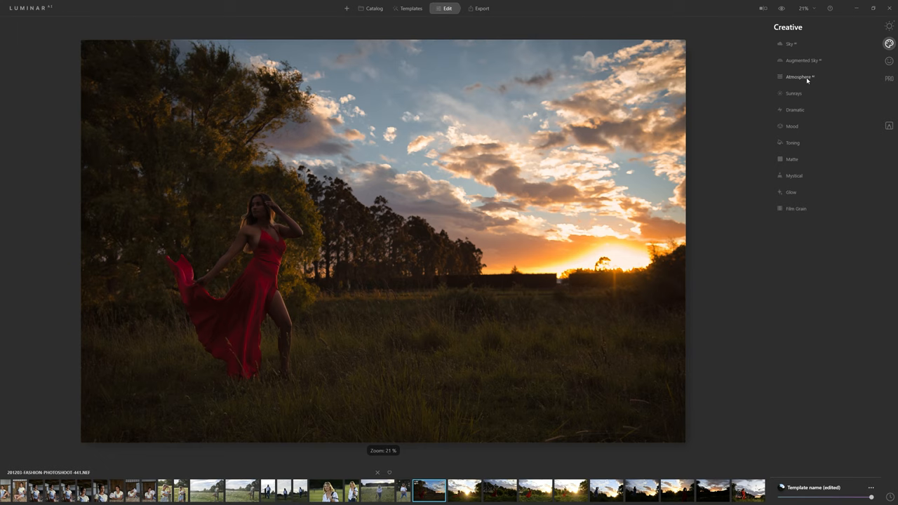
- In Atmosphere, choose Layered Fog and set its depth, lightness and amount
{"action": "left_click", "coordinate": [797, 75]}
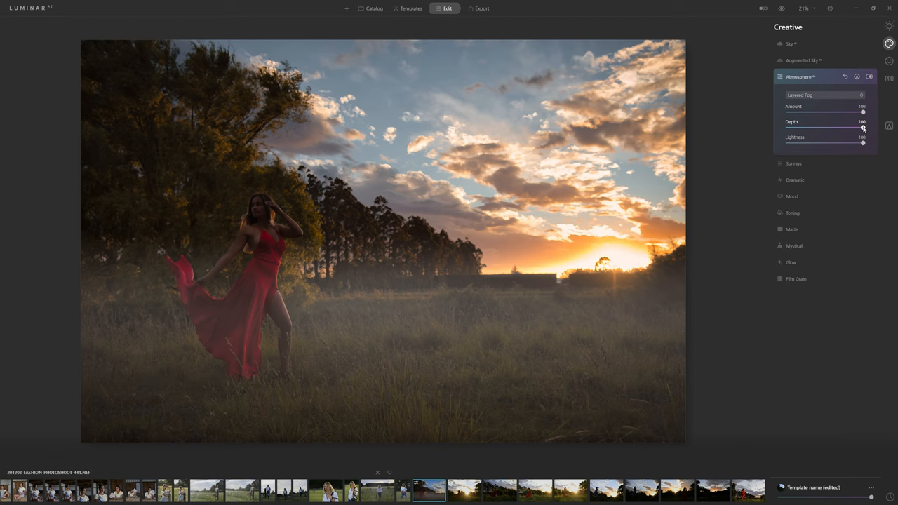
{"action": "left_click_drag", "start_coordinate": [863, 143], "coordinate": [834, 143]}
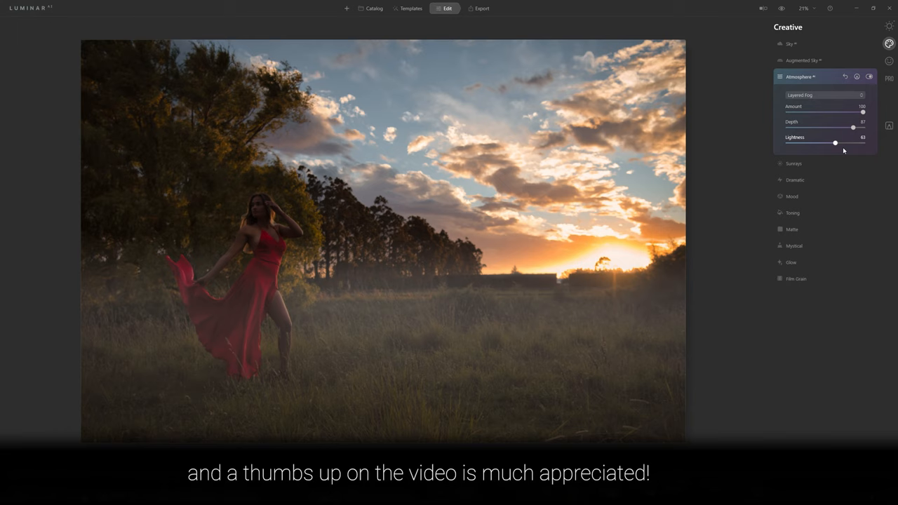
{"action": "left_click_drag", "start_coordinate": [862, 113], "coordinate": [819, 112]}
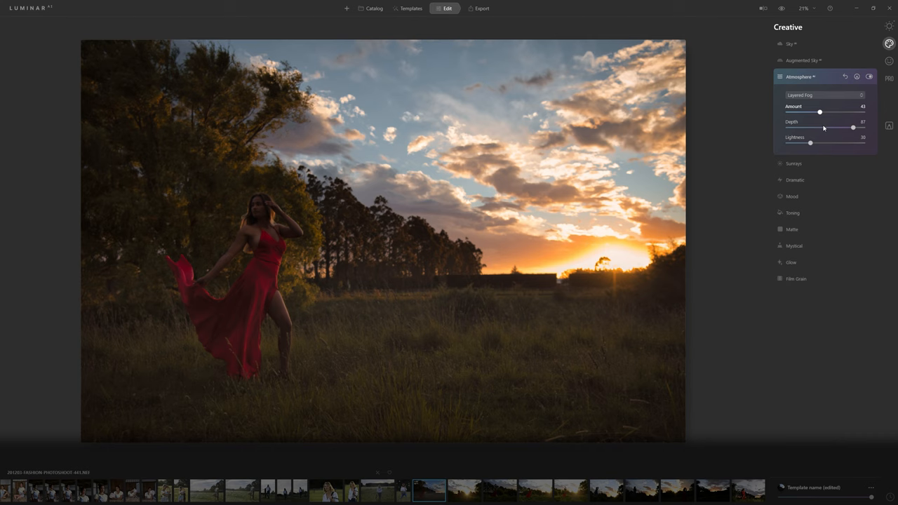
{"action": "left_click_drag", "start_coordinate": [819, 112], "coordinate": [842, 112]}
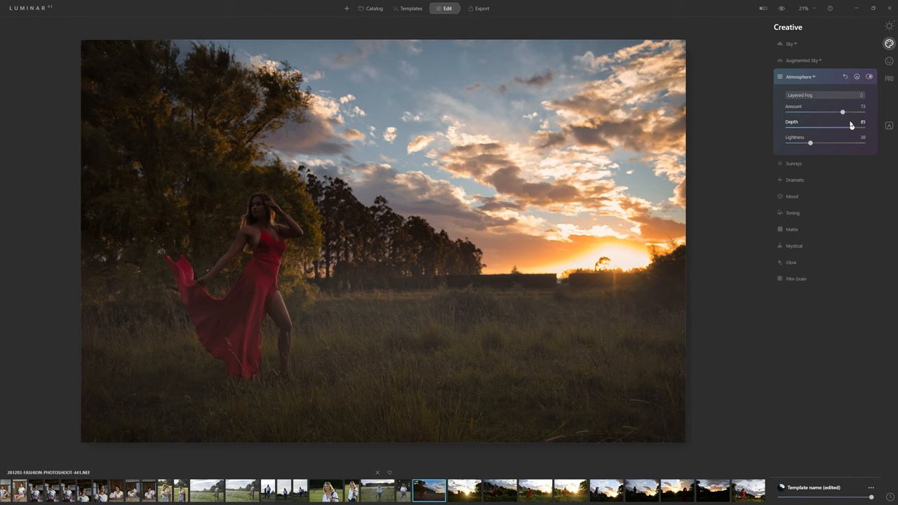
- Brush the fog mask off the model in red and fine-tune the fog amount
{"action": "left_click", "coordinate": [844, 96]}
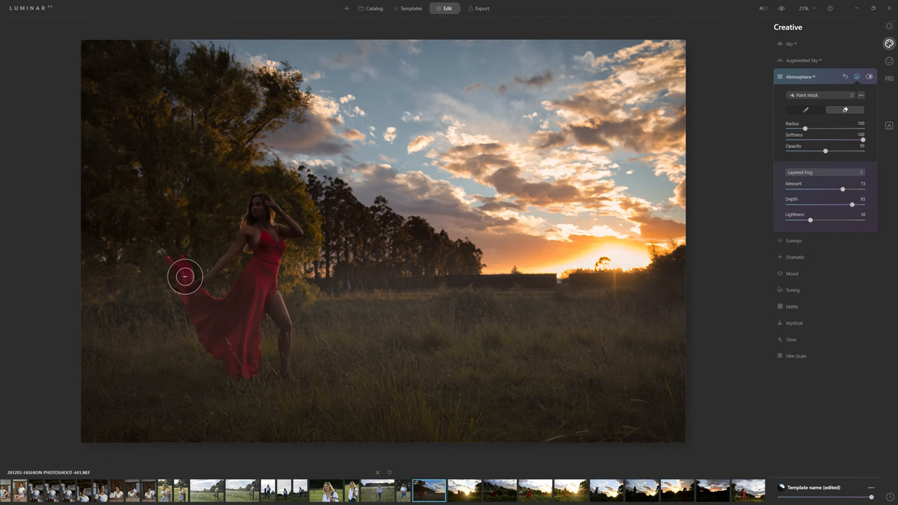
{"action": "left_click_drag", "start_coordinate": [185, 276], "coordinate": [265, 290]}
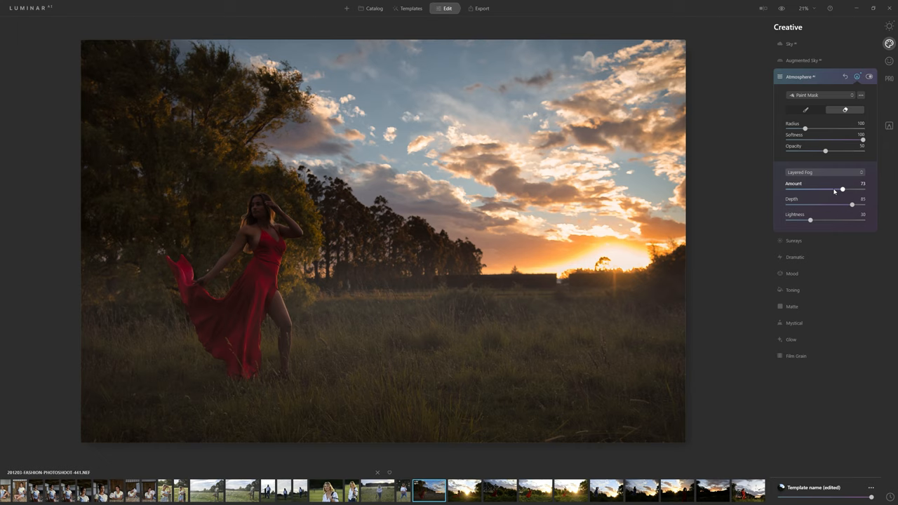
{"action": "left_click_drag", "start_coordinate": [841, 189], "coordinate": [830, 189]}
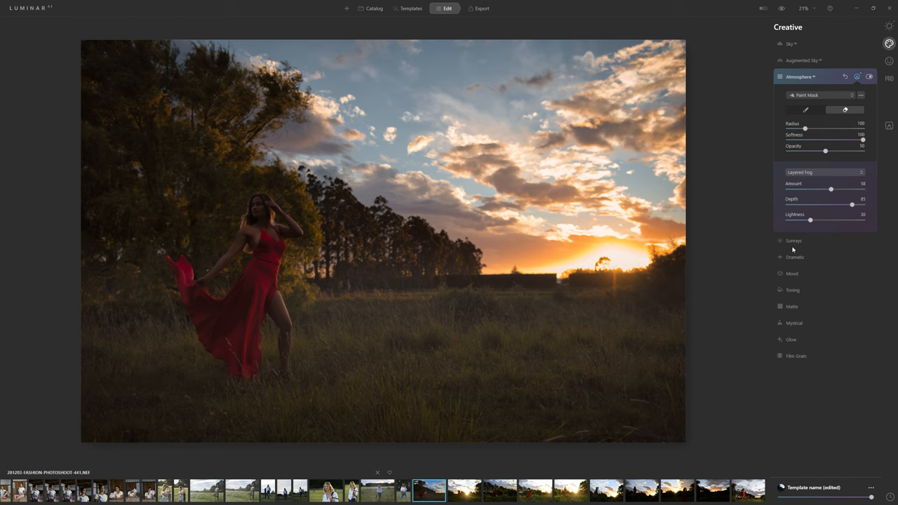
- In Sunrays, place the sun centre at the horizon sunset, set penetration and warm the rays
{"action": "left_click", "coordinate": [793, 241]}
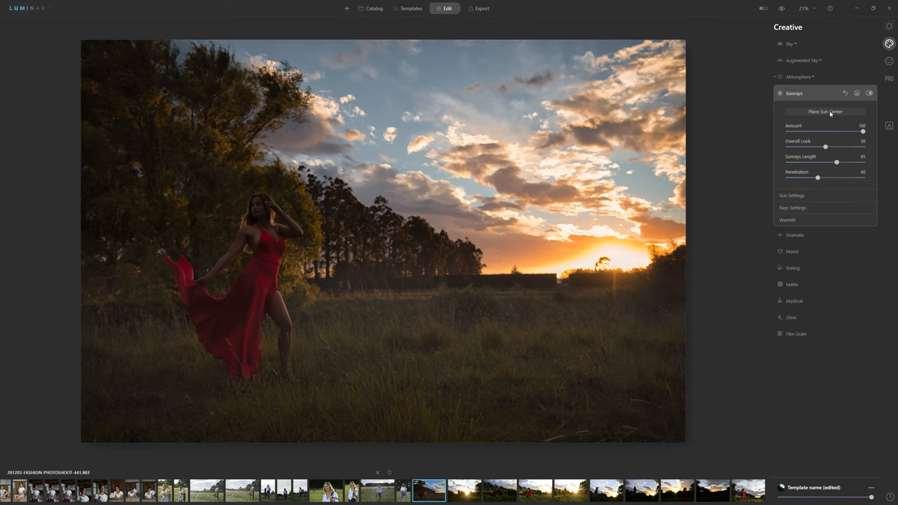
{"action": "left_click", "coordinate": [489, 244]}
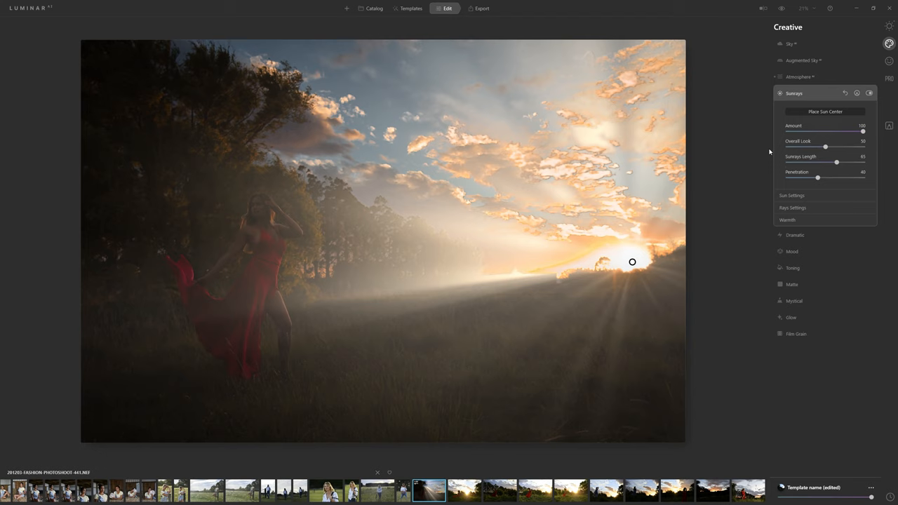
{"action": "left_click_drag", "start_coordinate": [817, 177], "coordinate": [859, 176]}
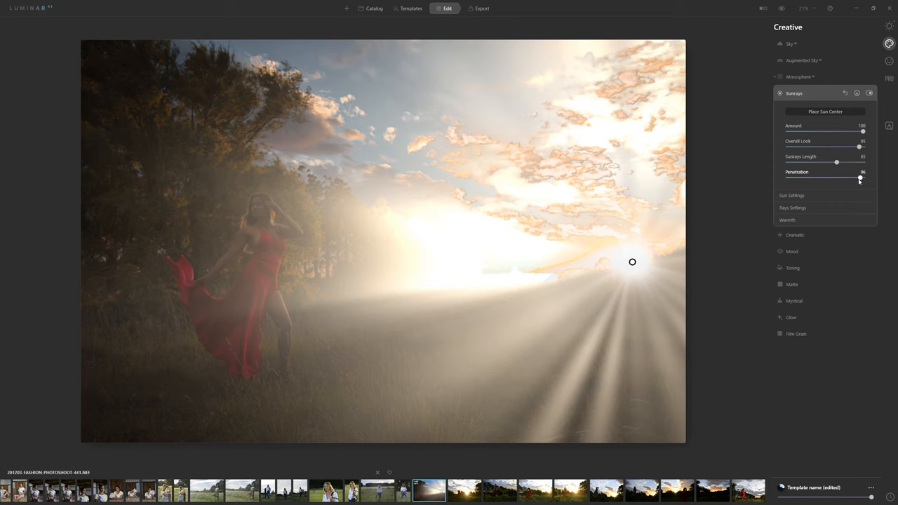
{"action": "left_click_drag", "start_coordinate": [859, 180], "coordinate": [807, 180]}
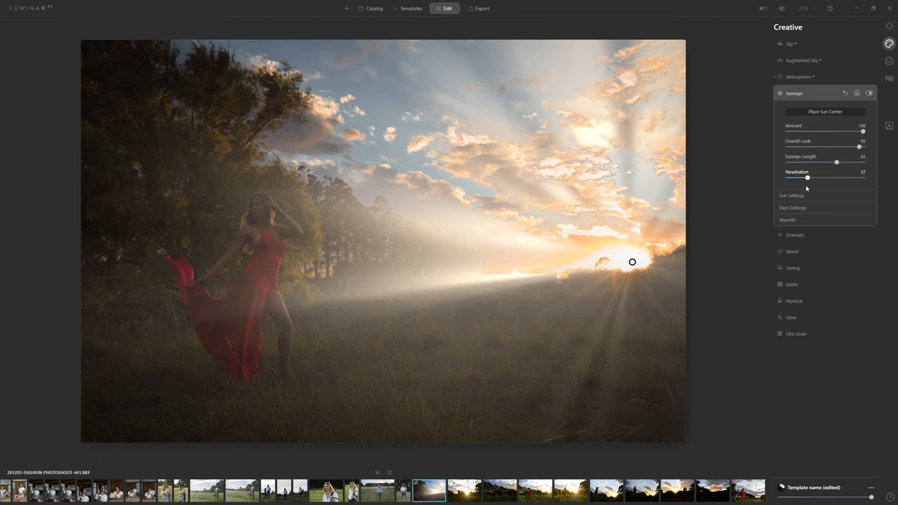
{"action": "left_click", "coordinate": [792, 208]}
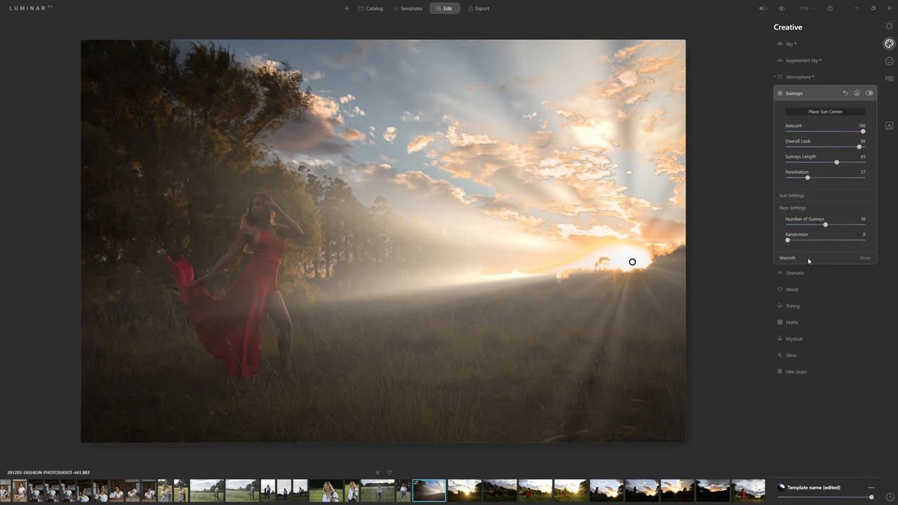
{"action": "left_click", "coordinate": [864, 258]}
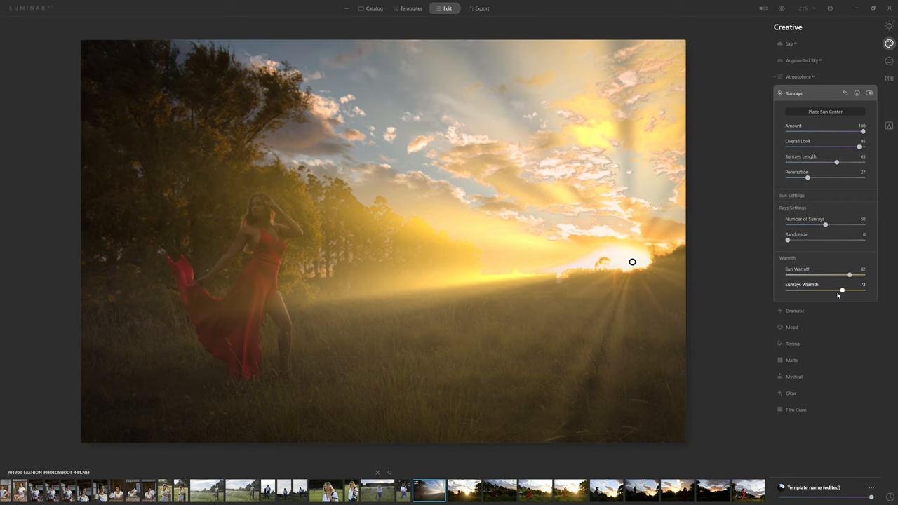
{"action": "left_click_drag", "start_coordinate": [841, 289], "coordinate": [831, 289]}
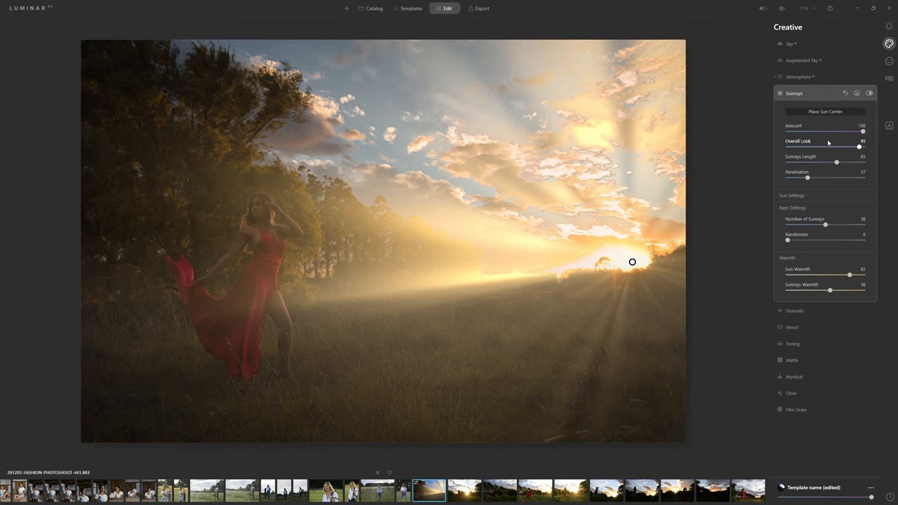
- Tune the rays' overall look, penetration, length and amount for a golden burst
{"action": "left_click_drag", "start_coordinate": [808, 177], "coordinate": [862, 177]}
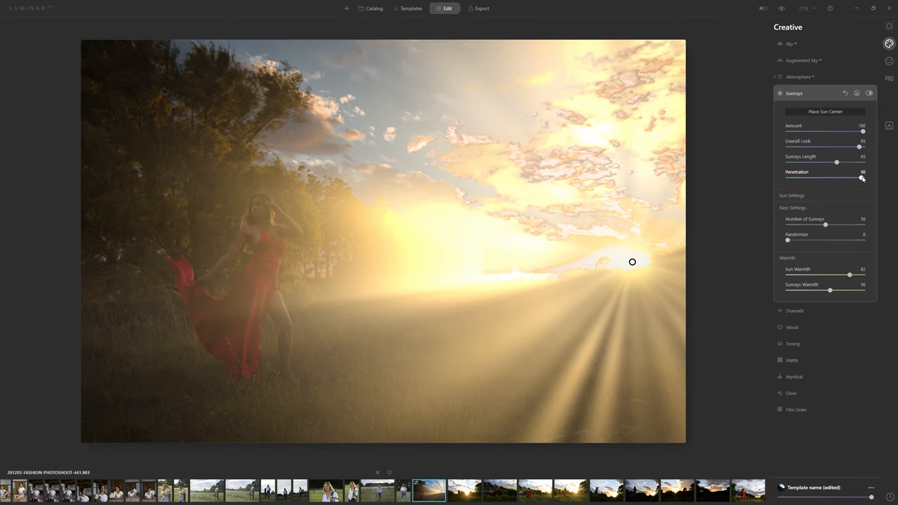
{"action": "left_click_drag", "start_coordinate": [861, 177], "coordinate": [795, 177]}
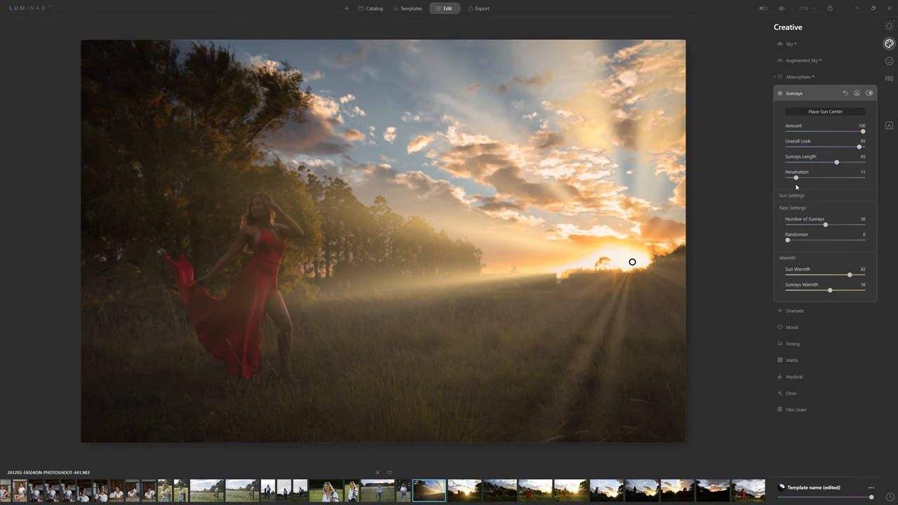
{"action": "left_click_drag", "start_coordinate": [836, 163], "coordinate": [829, 163]}
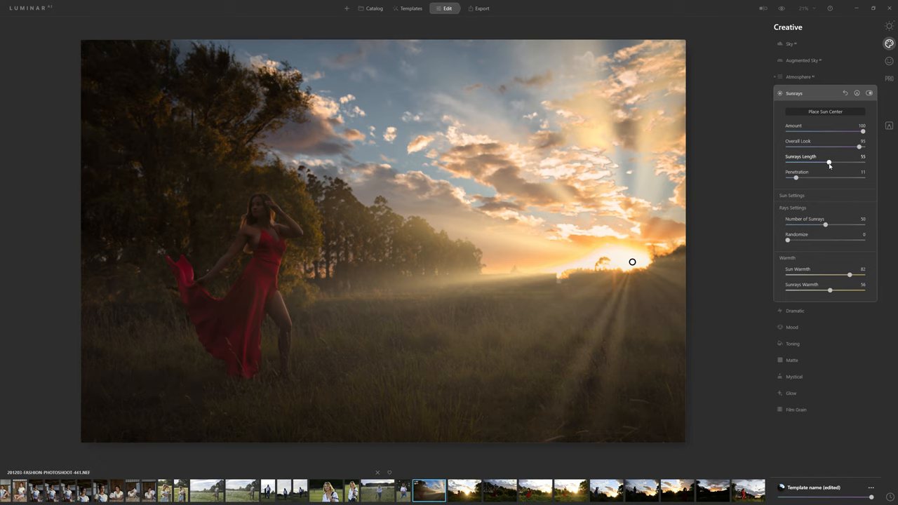
{"action": "left_click_drag", "start_coordinate": [859, 147], "coordinate": [842, 147]}
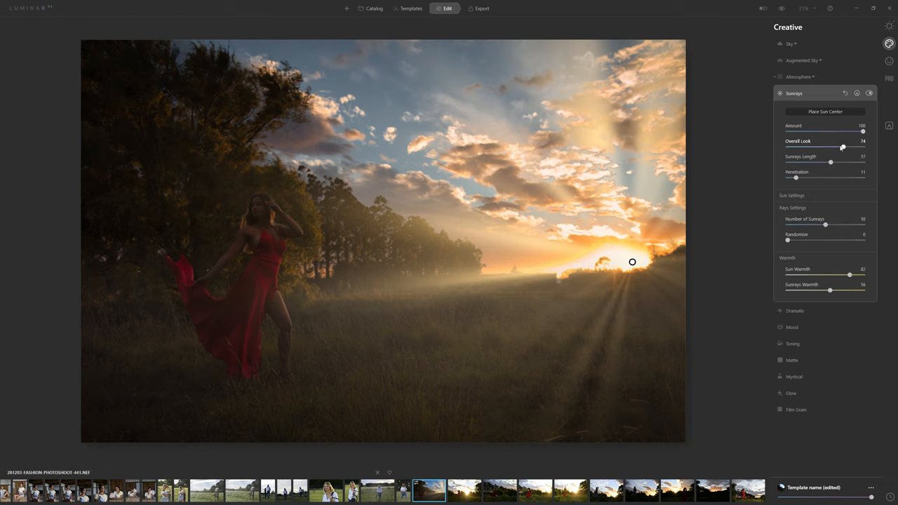
{"action": "left_click_drag", "start_coordinate": [841, 147], "coordinate": [863, 147]}
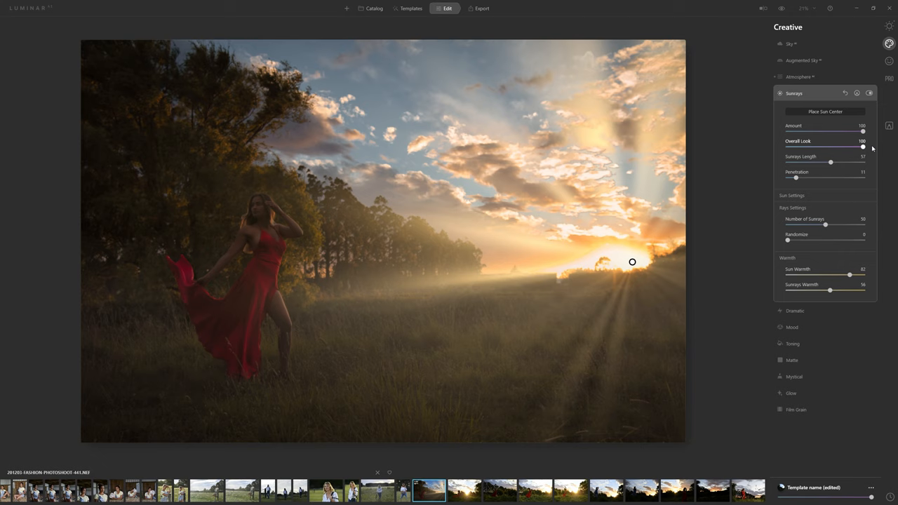
{"action": "left_click_drag", "start_coordinate": [863, 132], "coordinate": [851, 131]}
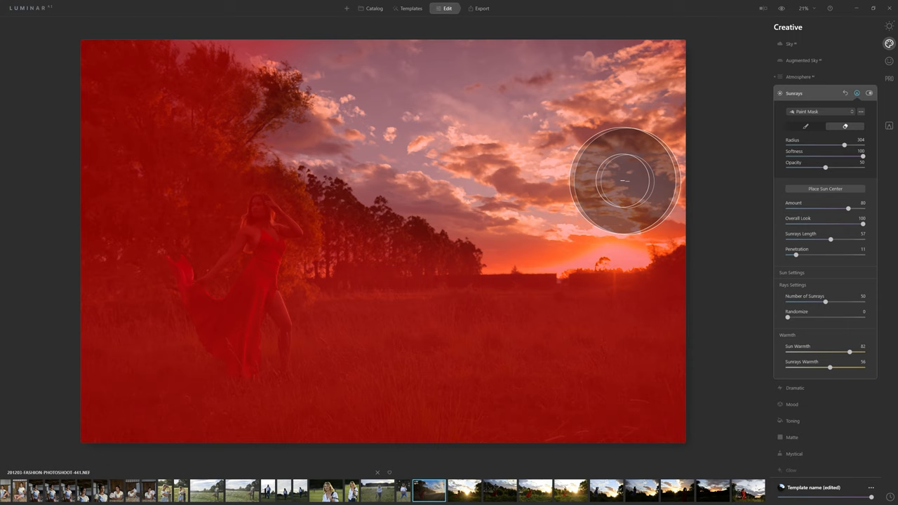
- Refine the sun rays mask and tune Opacity, Amount and Overall Look to a subtler horizon glow
{"action": "left_click_drag", "start_coordinate": [623, 181], "coordinate": [643, 157]}
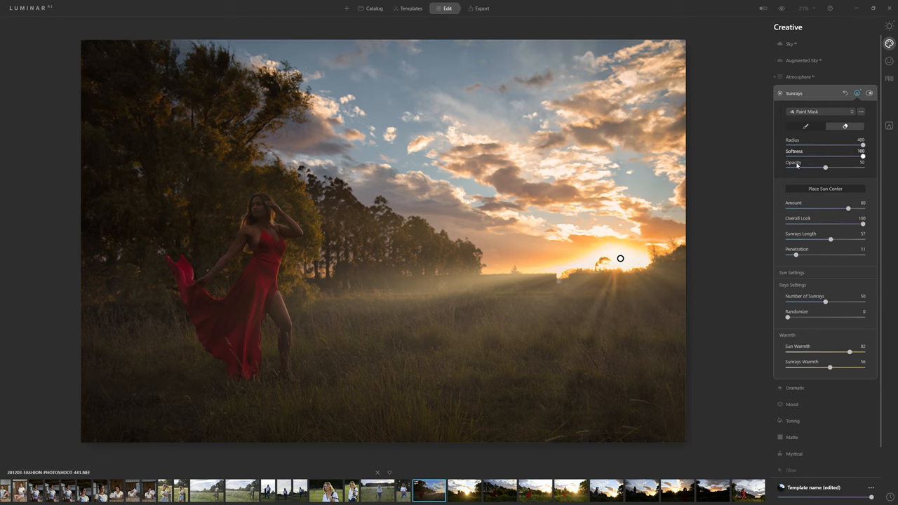
{"action": "left_click_drag", "start_coordinate": [847, 208], "coordinate": [842, 208]}
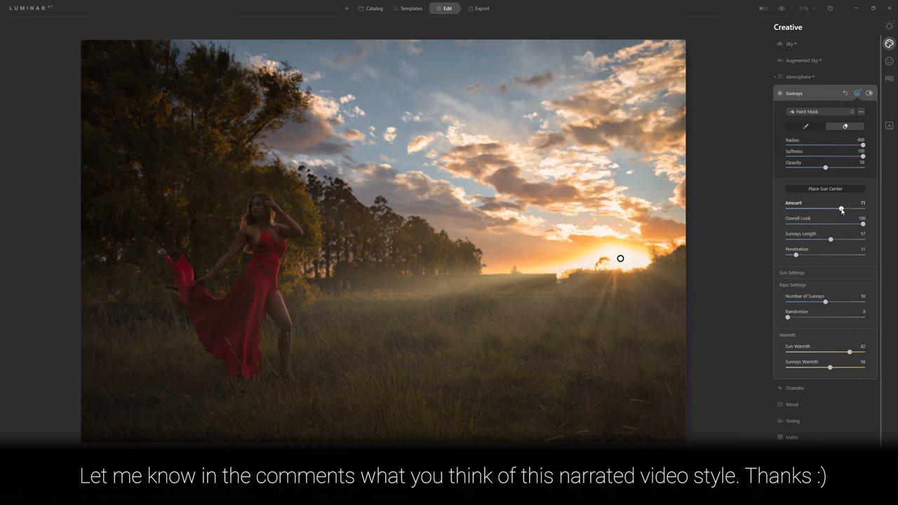
{"action": "left_click_drag", "start_coordinate": [842, 209], "coordinate": [853, 209]}
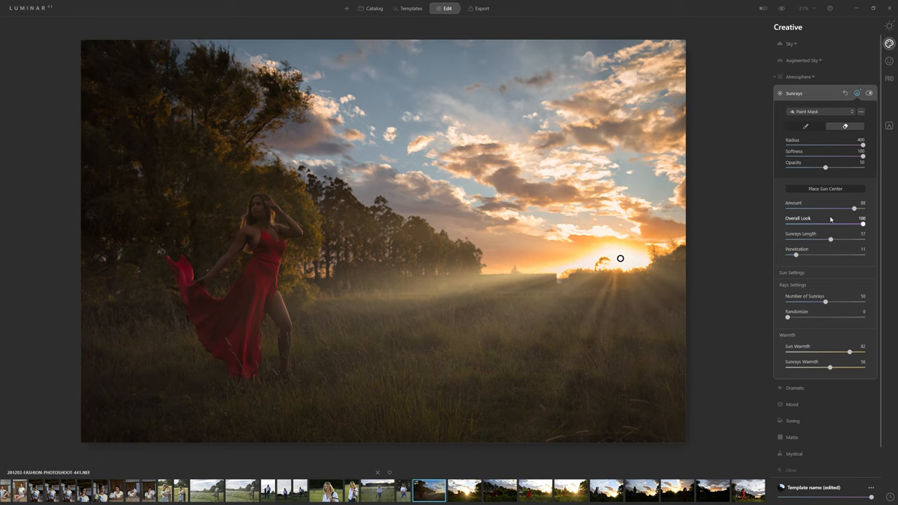
{"action": "left_click_drag", "start_coordinate": [853, 209], "coordinate": [845, 209]}
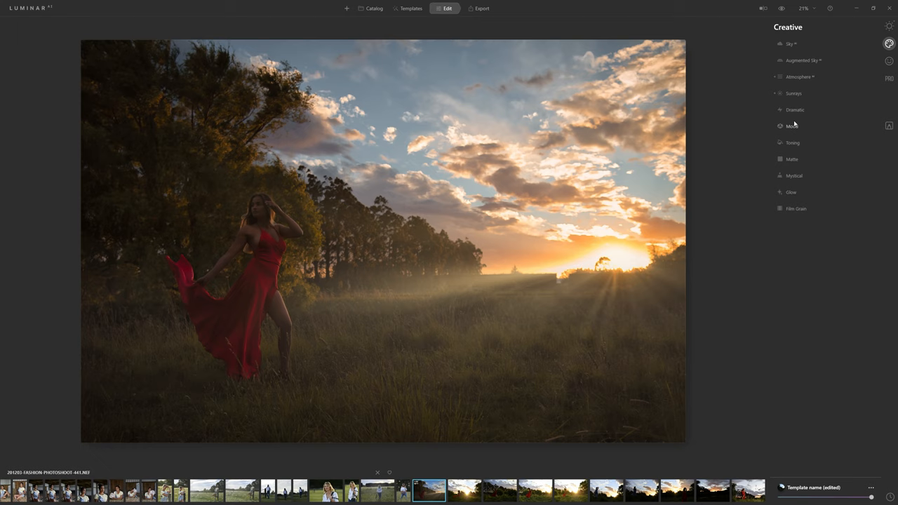
- Apply the Santa Barbara mood look from the LUT list after previewing Riverside
{"action": "left_click", "coordinate": [791, 126]}
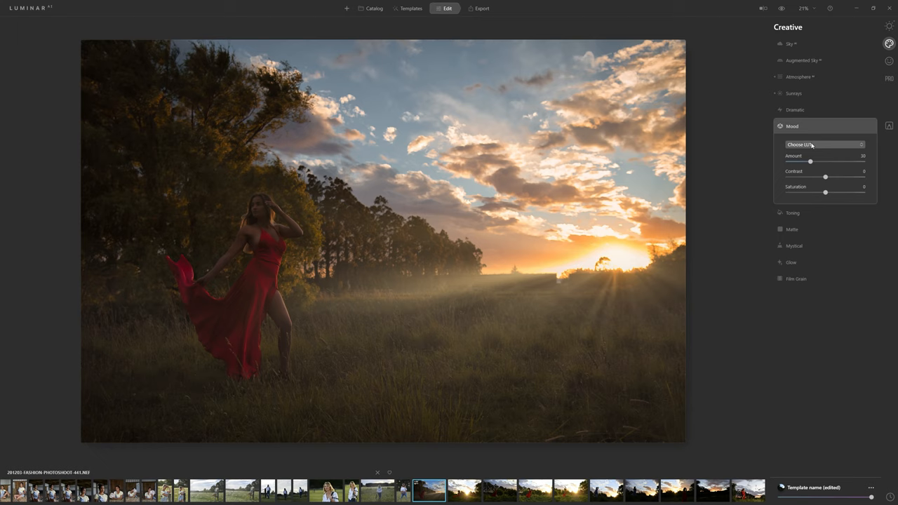
{"action": "left_click", "coordinate": [825, 144]}
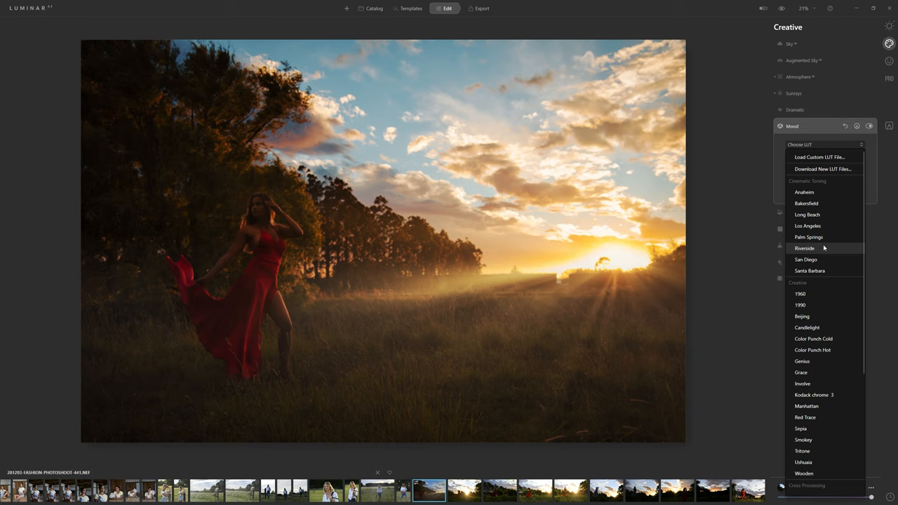
{"action": "left_click", "coordinate": [810, 270]}
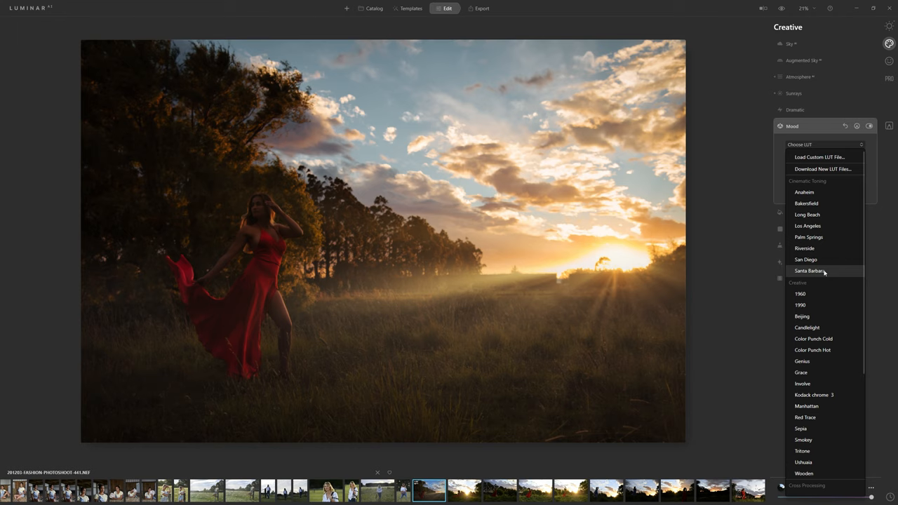
{"action": "left_click", "coordinate": [811, 271]}
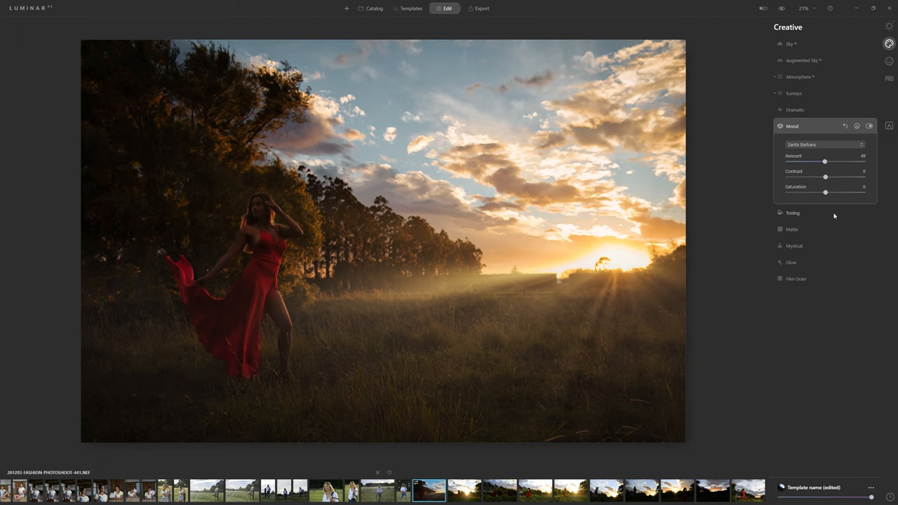
- Reduce the Santa Barbara mood's strength and saturation and soften its contrast
{"action": "left_click_drag", "start_coordinate": [825, 162], "coordinate": [830, 161]}
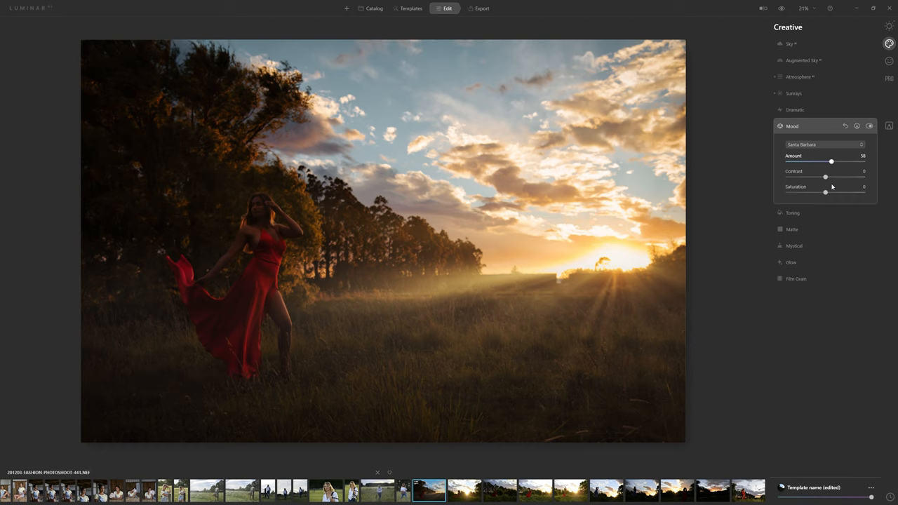
{"action": "left_click_drag", "start_coordinate": [825, 177], "coordinate": [799, 176]}
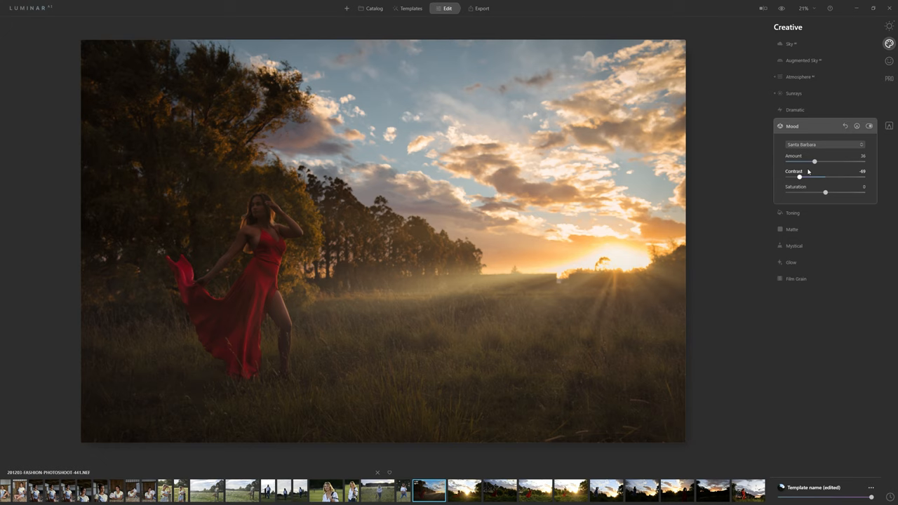
{"action": "left_click_drag", "start_coordinate": [814, 161], "coordinate": [836, 162]}
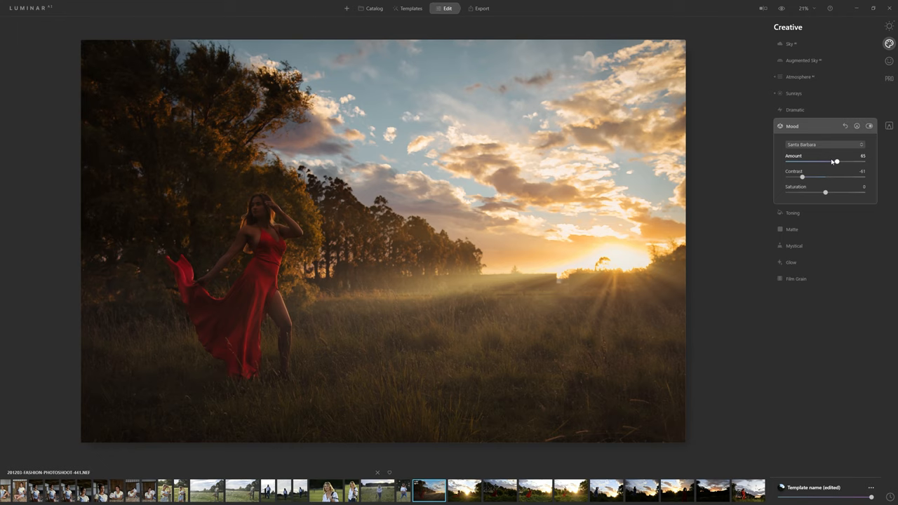
{"action": "left_click_drag", "start_coordinate": [836, 162], "coordinate": [828, 162]}
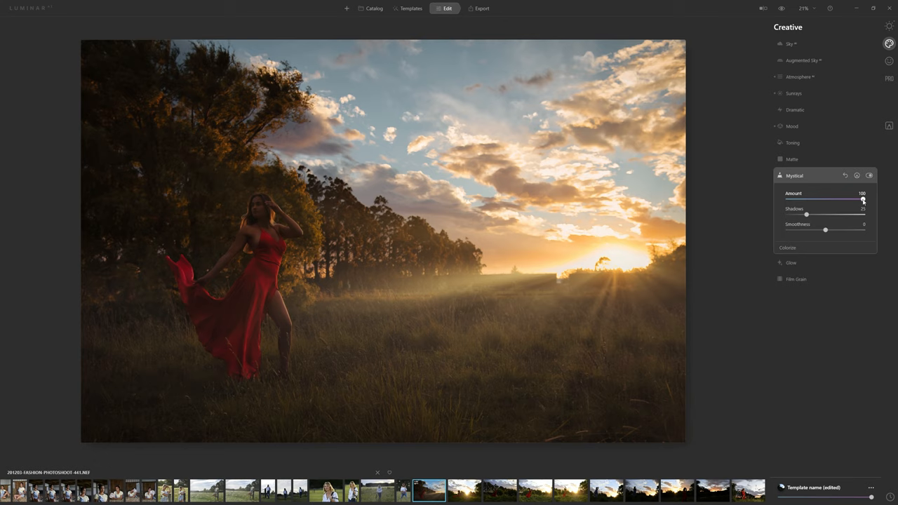
- Set the Mystical glow to a subtle low amount and move to the Portrait tools
{"action": "left_click_drag", "start_coordinate": [862, 199], "coordinate": [787, 199]}
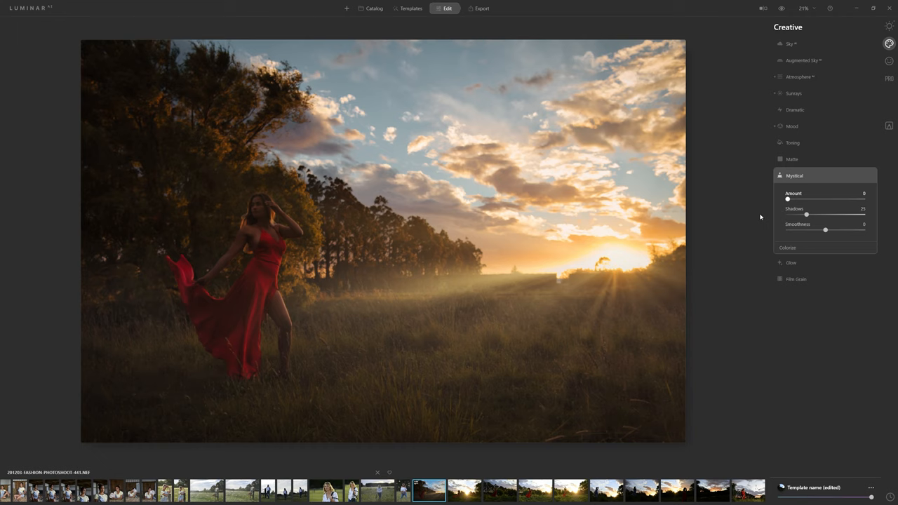
{"action": "left_click_drag", "start_coordinate": [787, 199], "coordinate": [797, 199]}
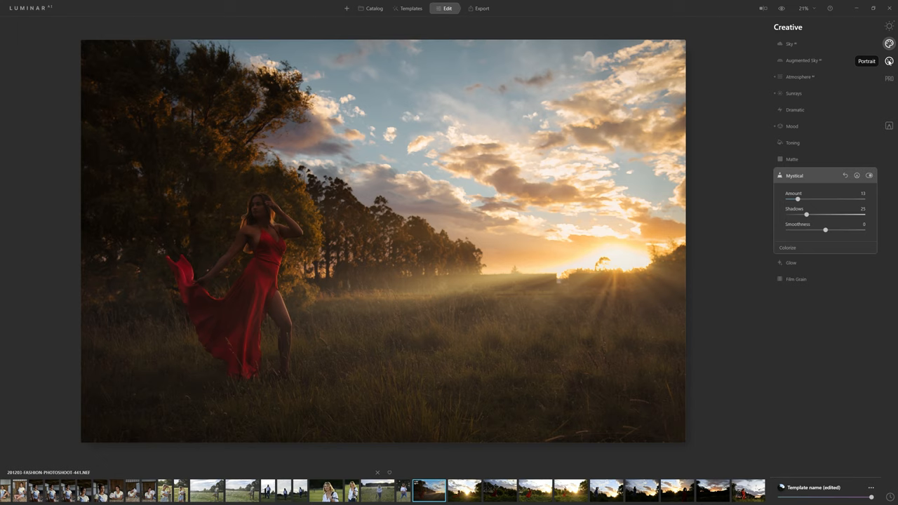
{"action": "left_click", "coordinate": [889, 61]}
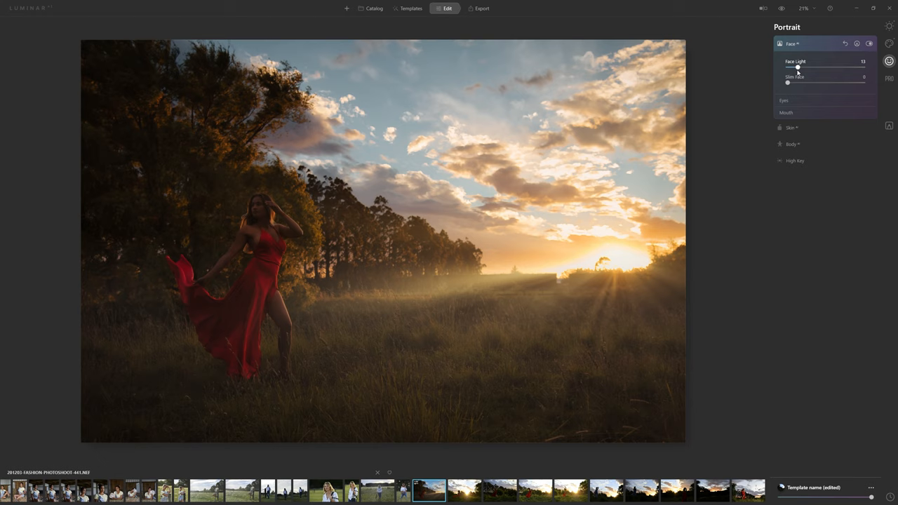
- Adjust Face Light and Slim Face on the model's face
{"action": "left_click_drag", "start_coordinate": [797, 67], "coordinate": [787, 68]}
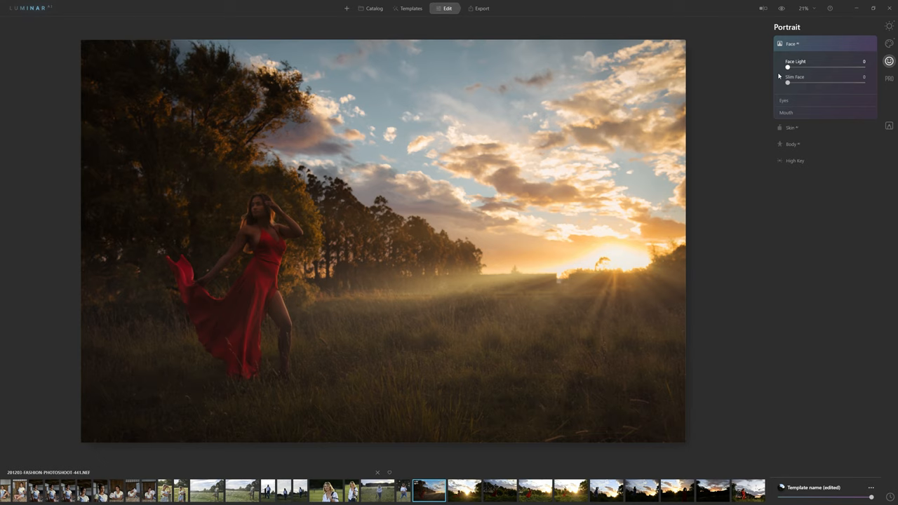
{"action": "left_click_drag", "start_coordinate": [789, 67], "coordinate": [794, 67]}
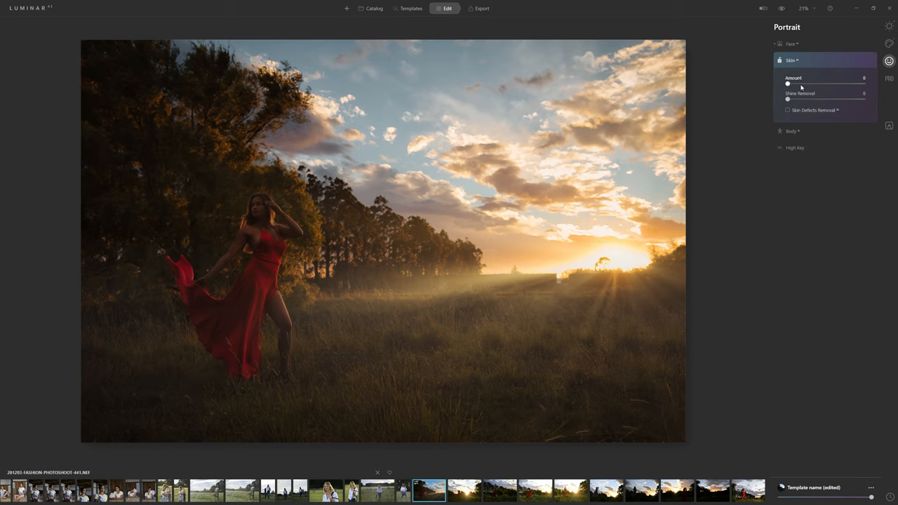
- Raise skin smoothing while inspecting her face close up, then view the whole photo
{"action": "left_click_drag", "start_coordinate": [787, 84], "coordinate": [805, 84]}
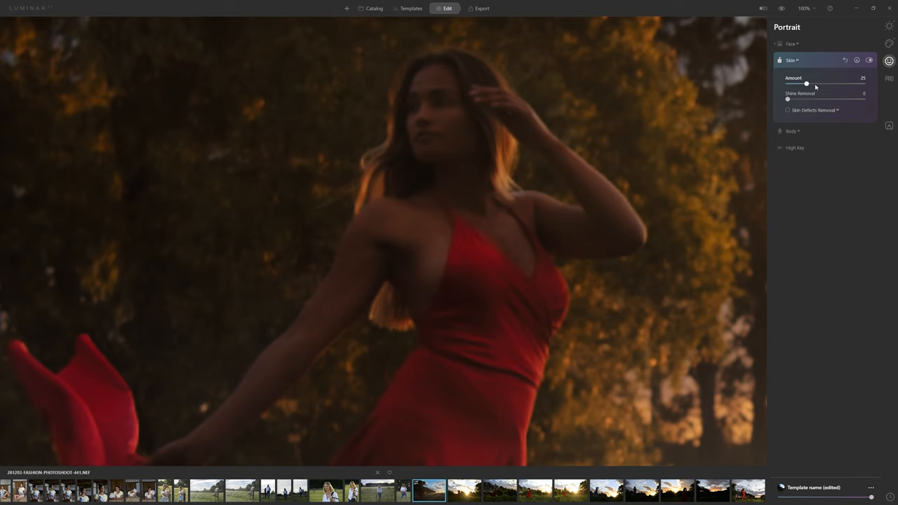
{"action": "left_click_drag", "start_coordinate": [805, 84], "coordinate": [821, 84]}
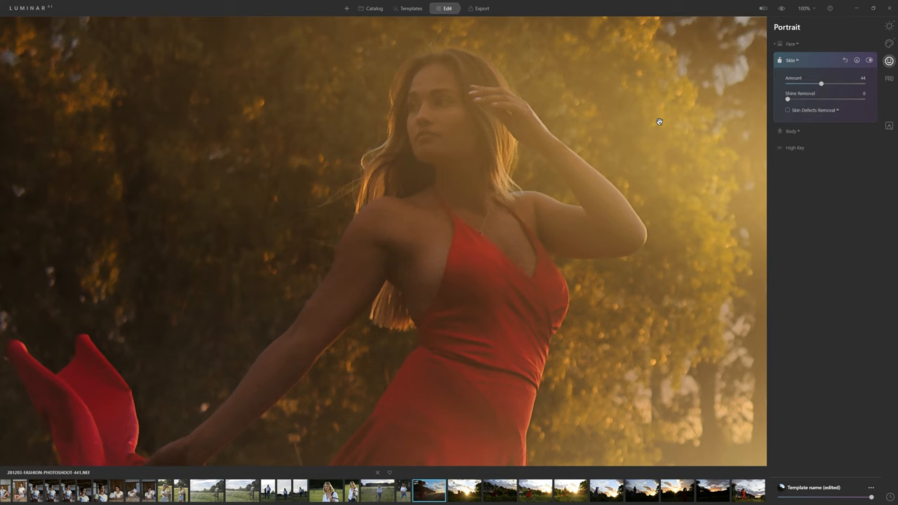
{"action": "left_click", "coordinate": [870, 59]}
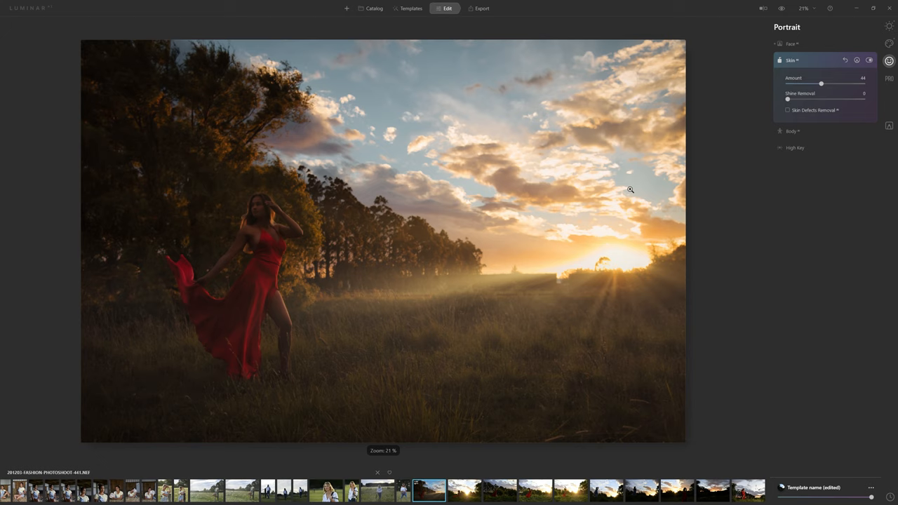
- In Body, test Shape and reset it to zero, then slim the model's abdomen
{"action": "left_click", "coordinate": [791, 76]}
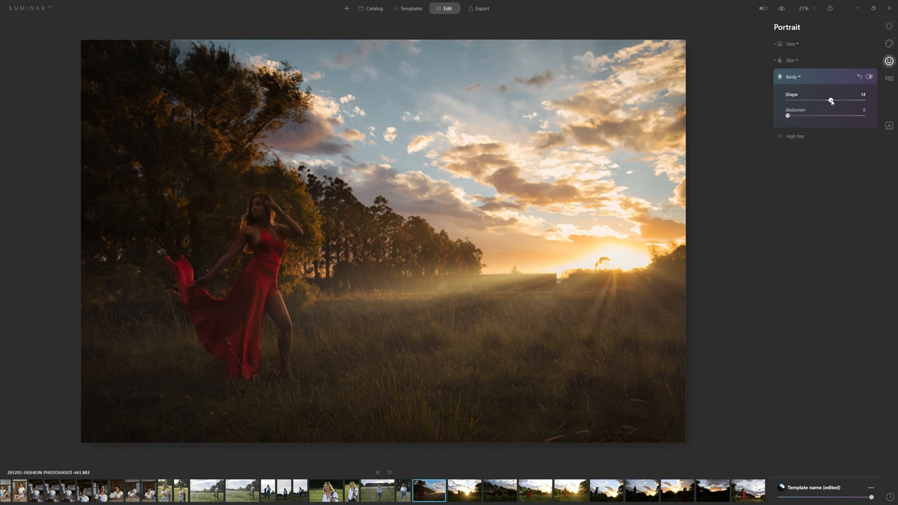
{"action": "left_click_drag", "start_coordinate": [831, 101], "coordinate": [863, 101]}
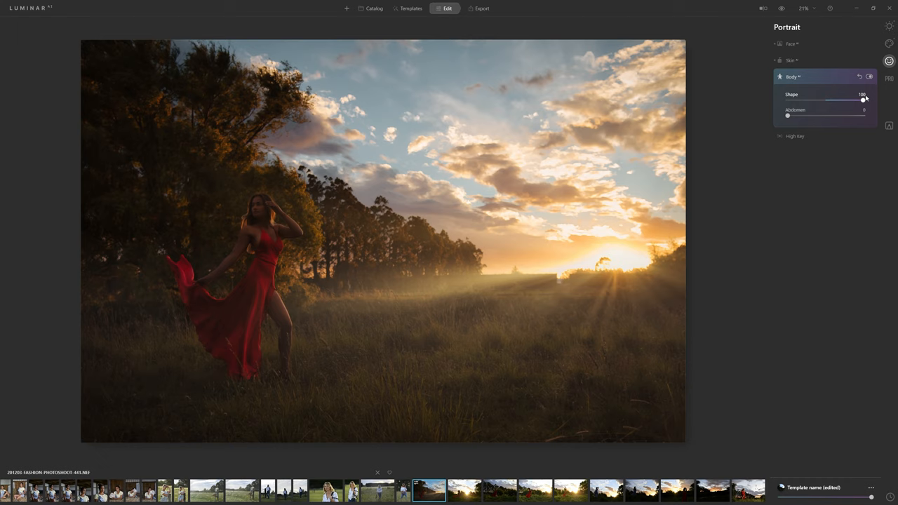
{"action": "left_click_drag", "start_coordinate": [863, 99], "coordinate": [825, 100]}
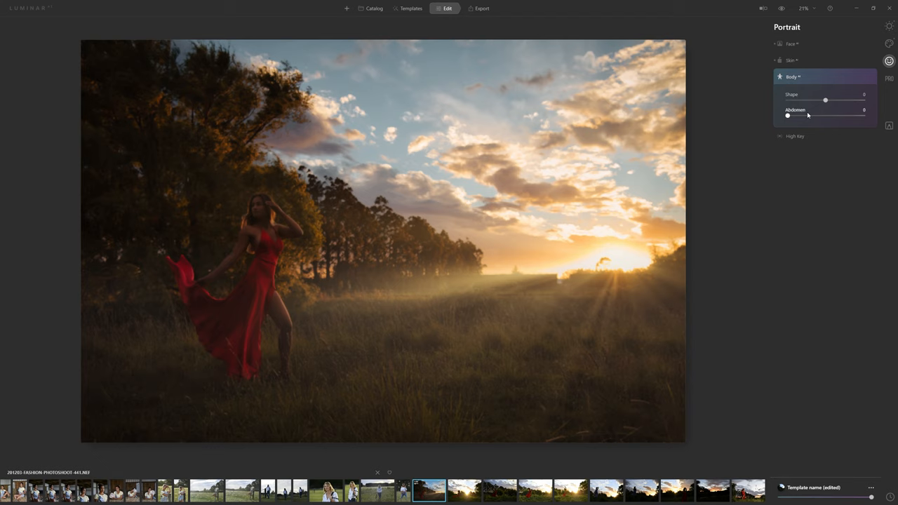
{"action": "left_click_drag", "start_coordinate": [787, 115], "coordinate": [828, 115]}
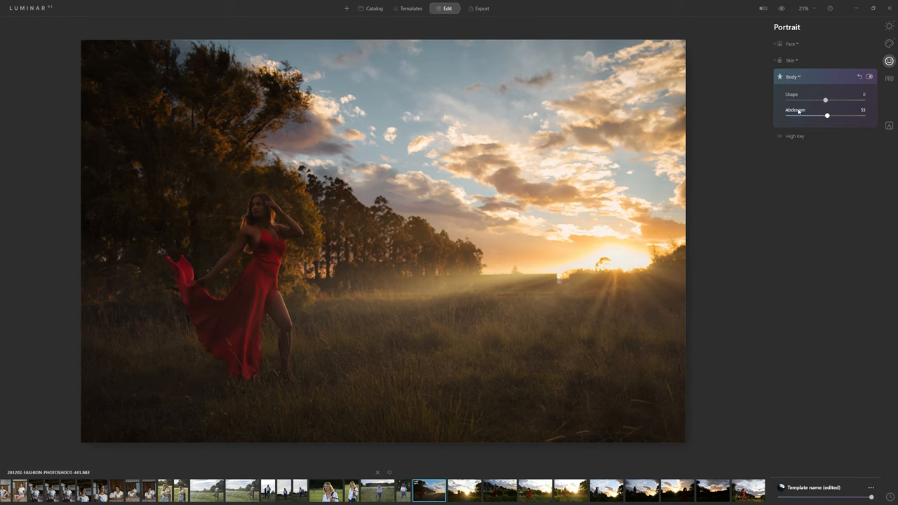
{"action": "mouse_move", "coordinate": [820, 134]}
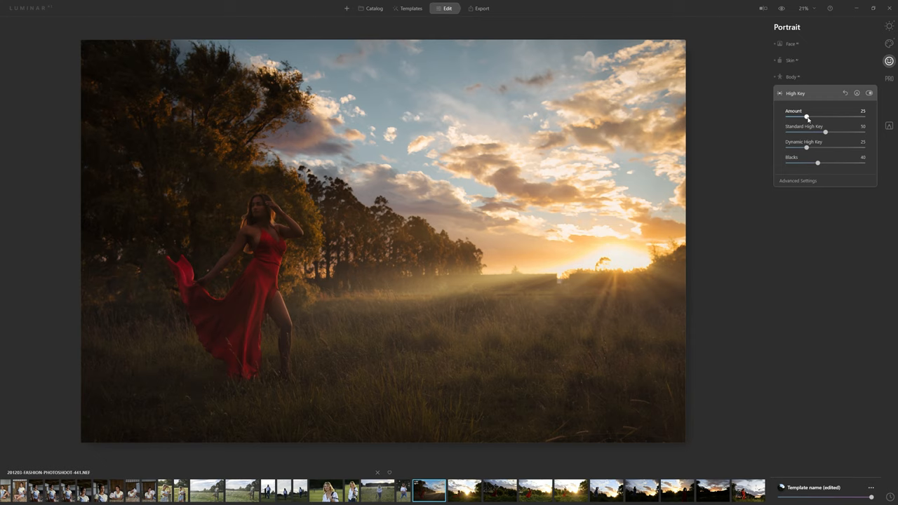
- Try the High Key amount up and down, then deepen Blacks and adjust Dynamic High Key
{"action": "left_click_drag", "start_coordinate": [807, 117], "coordinate": [850, 117]}
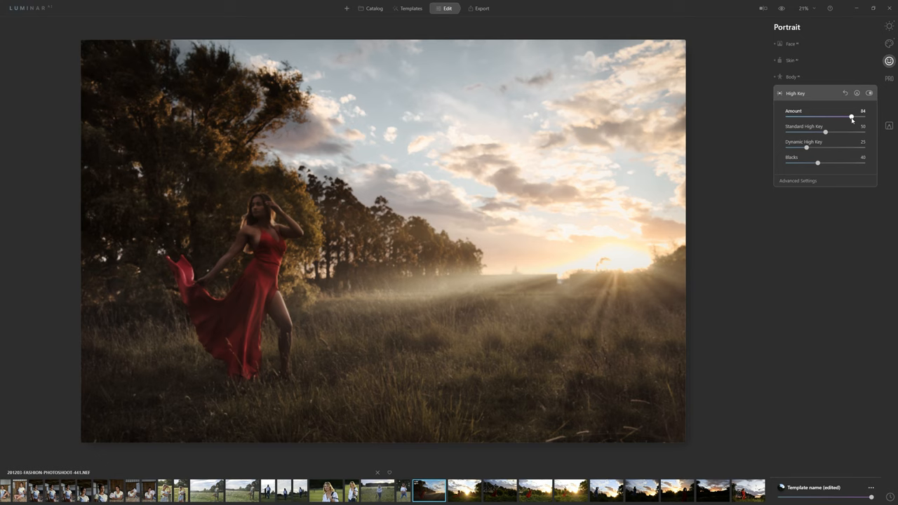
{"action": "left_click_drag", "start_coordinate": [850, 117], "coordinate": [787, 118]}
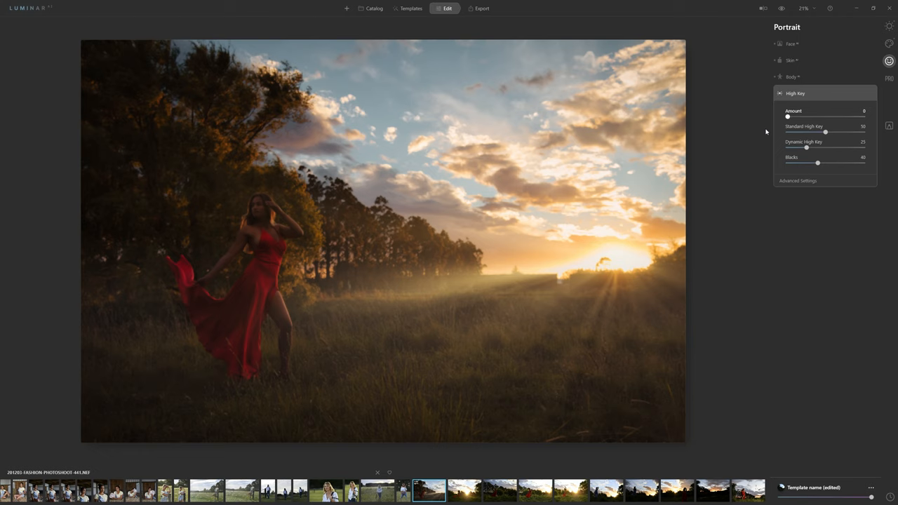
{"action": "left_click_drag", "start_coordinate": [787, 115], "coordinate": [862, 115]}
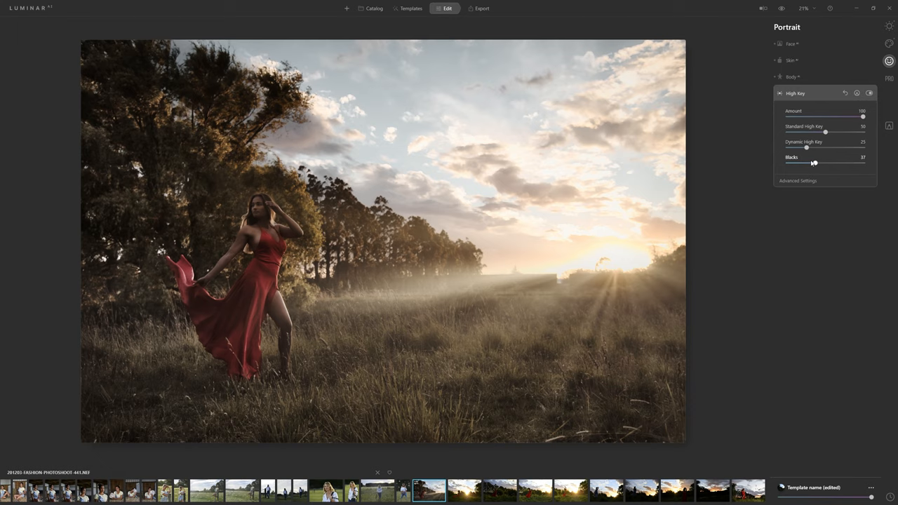
{"action": "left_click_drag", "start_coordinate": [814, 163], "coordinate": [825, 163]}
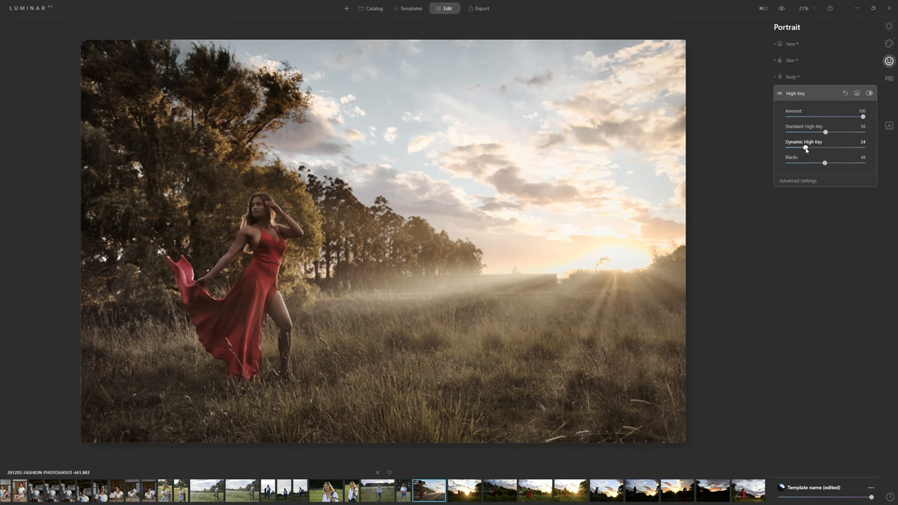
{"action": "left_click_drag", "start_coordinate": [805, 149], "coordinate": [814, 149]}
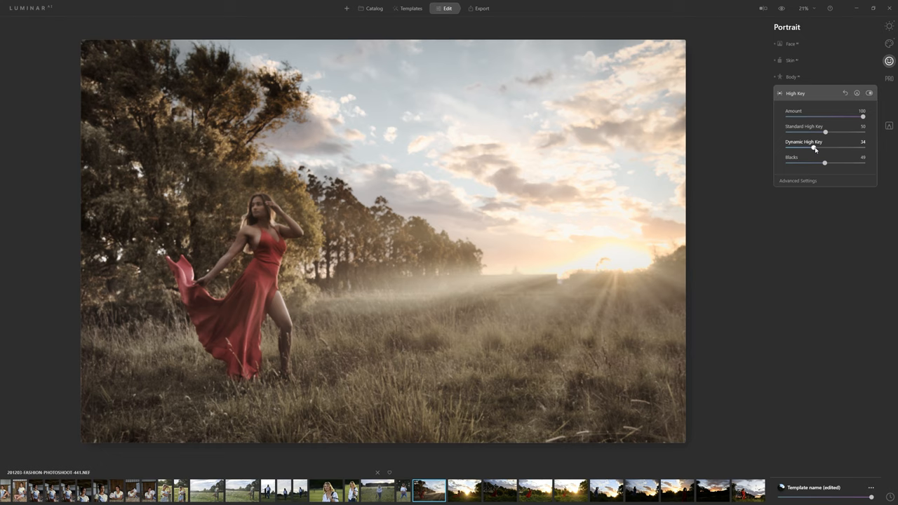
- Refine Dynamic and Standard High Key, reduce the overall amount and start its mask
{"action": "left_click_drag", "start_coordinate": [825, 132], "coordinate": [829, 132]}
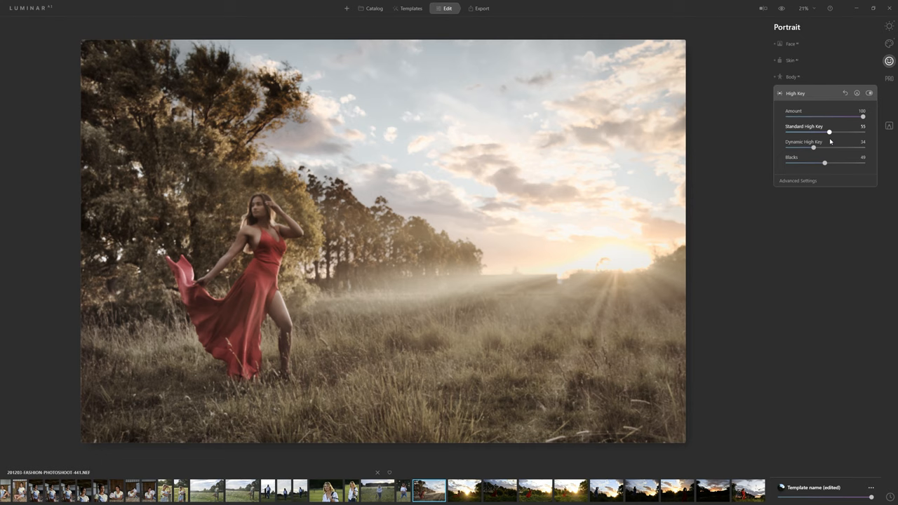
{"action": "left_click_drag", "start_coordinate": [865, 117], "coordinate": [845, 117]}
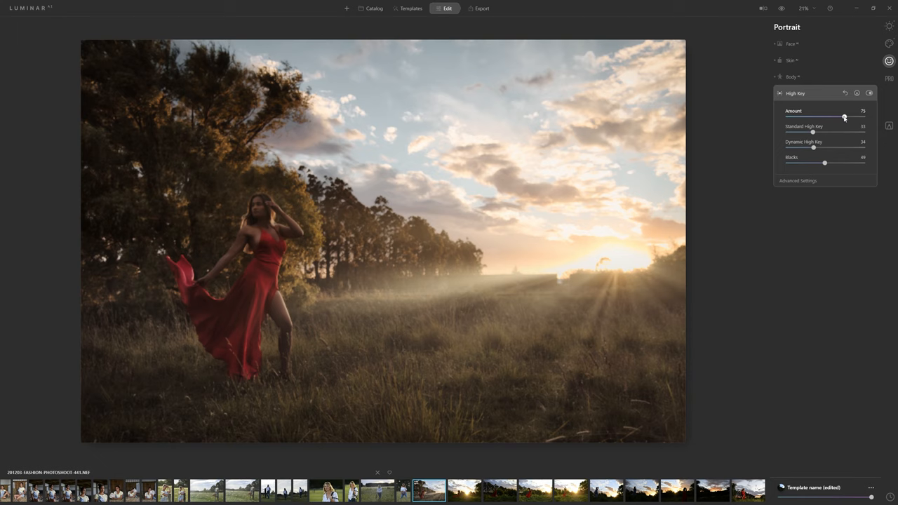
{"action": "left_click_drag", "start_coordinate": [844, 117], "coordinate": [850, 116]}
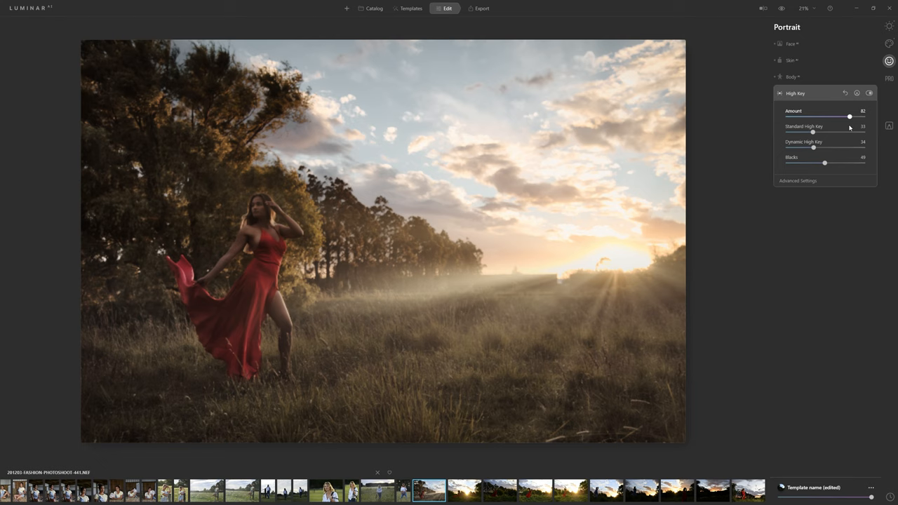
{"action": "left_click", "coordinate": [870, 93]}
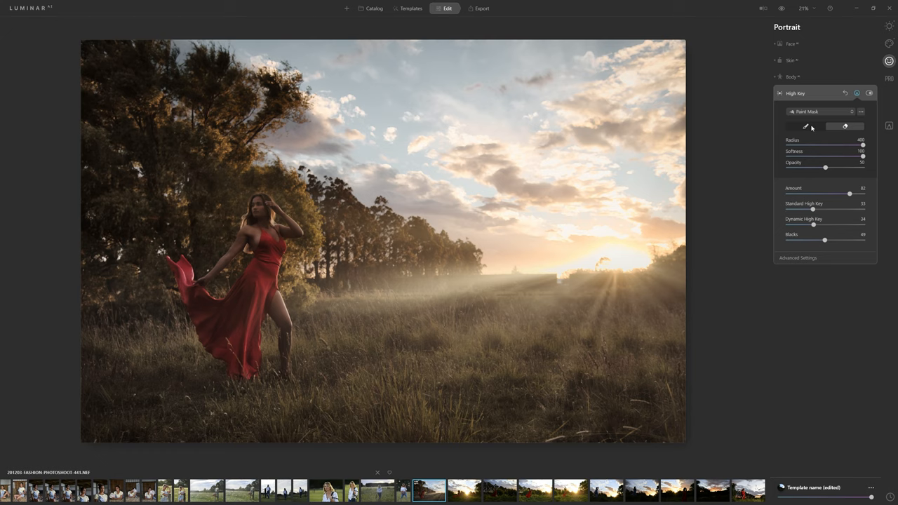
- Choose brush painting for the High Key mask and lower its Amount to about 42
{"action": "left_click", "coordinate": [248, 287]}
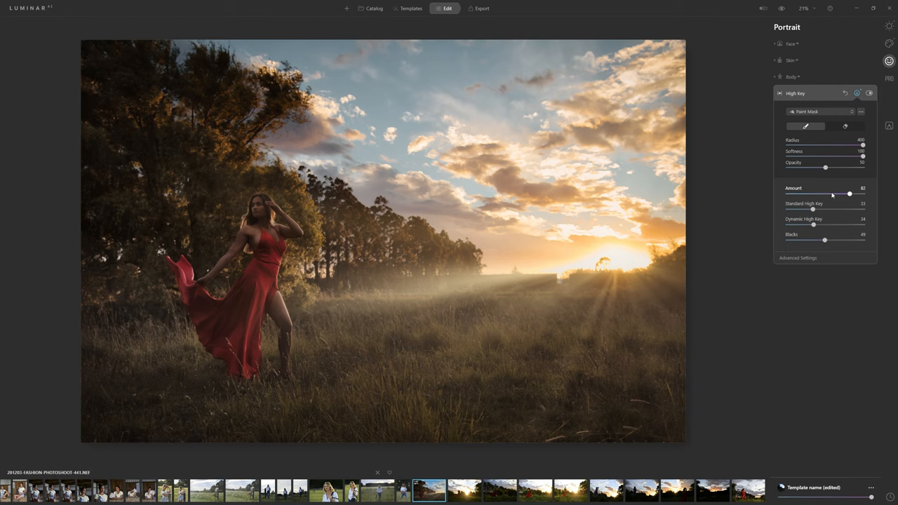
{"action": "left_click_drag", "start_coordinate": [850, 194], "coordinate": [820, 193]}
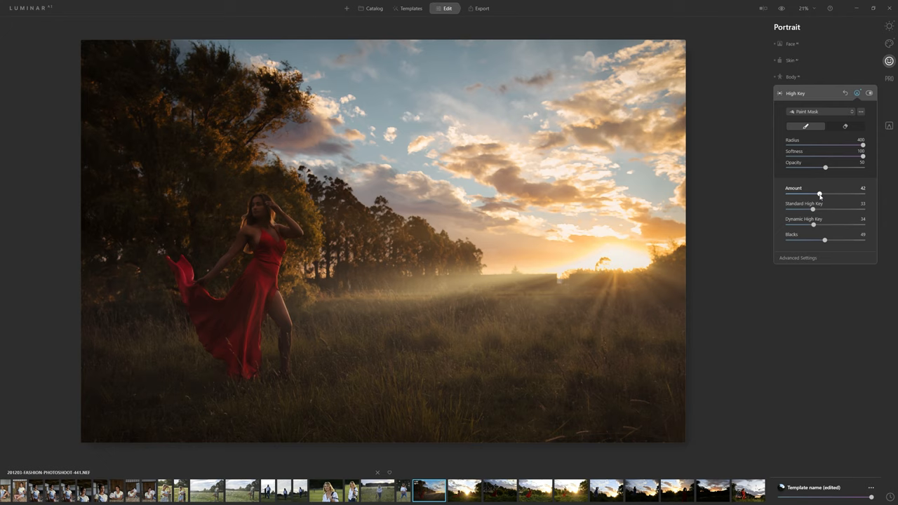
{"action": "left_click_drag", "start_coordinate": [819, 194], "coordinate": [825, 194]}
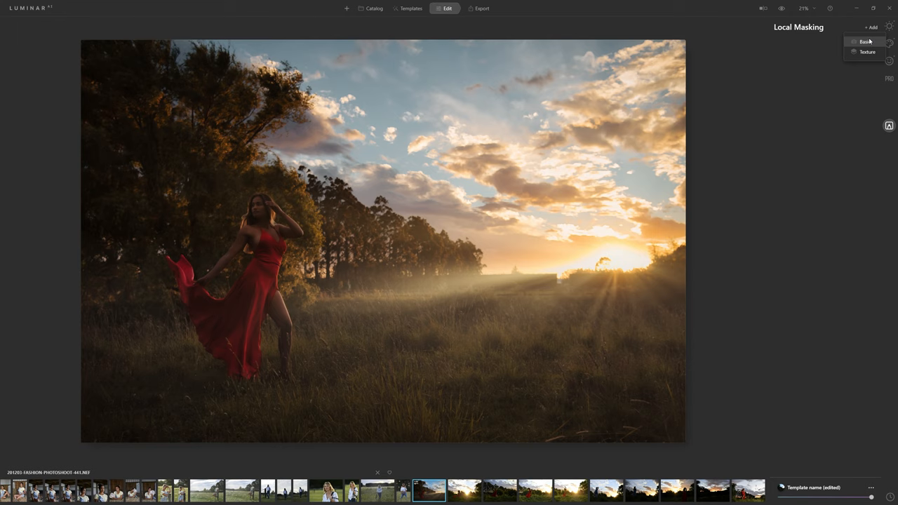
- Add a Brush mask painted over the model and her dress, then raise its Exposure
{"action": "left_click", "coordinate": [866, 42]}
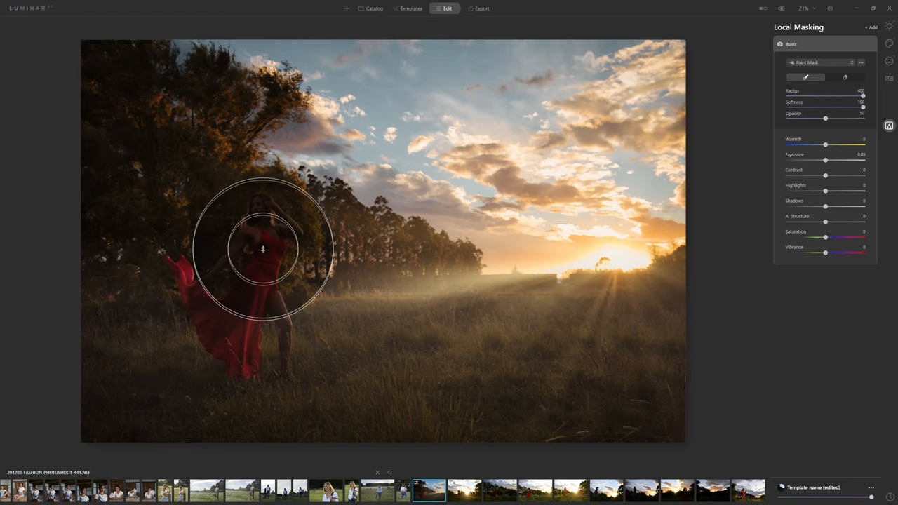
{"action": "left_click_drag", "start_coordinate": [262, 250], "coordinate": [154, 309]}
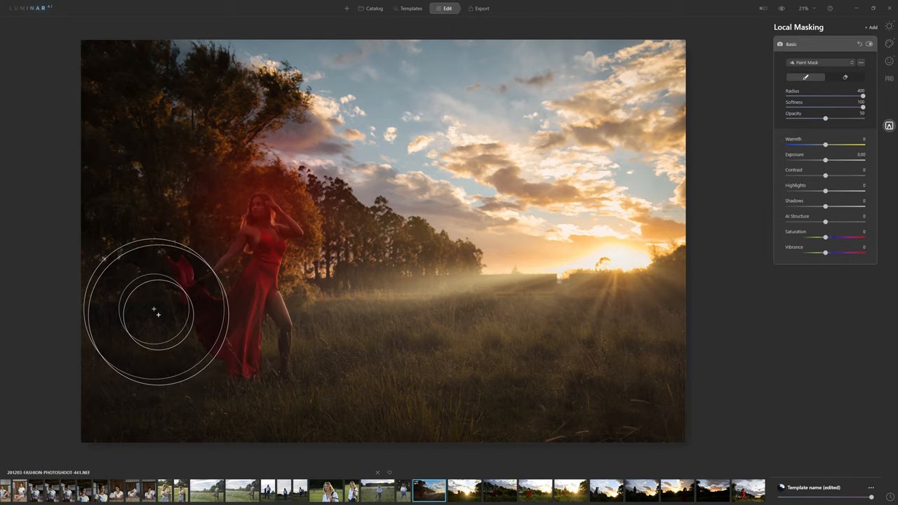
{"action": "left_click_drag", "start_coordinate": [154, 309], "coordinate": [261, 334]}
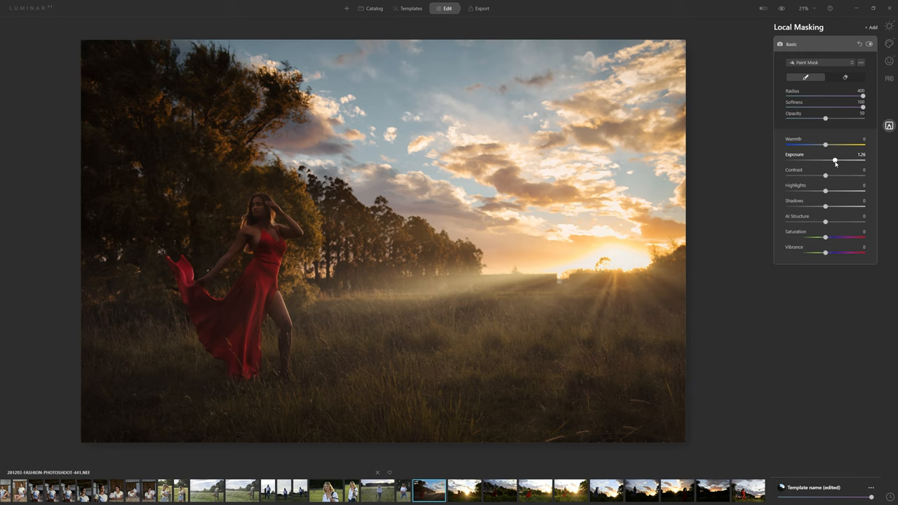
{"action": "left_click_drag", "start_coordinate": [834, 160], "coordinate": [830, 160]}
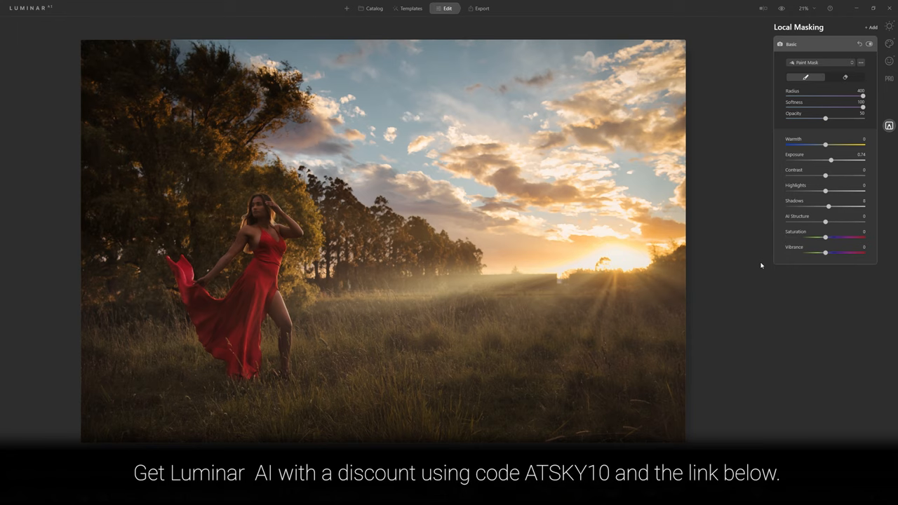
- Warm the brushed area on the model, tweak its Exposure and lower Highlights
{"action": "left_click_drag", "start_coordinate": [825, 145], "coordinate": [835, 144]}
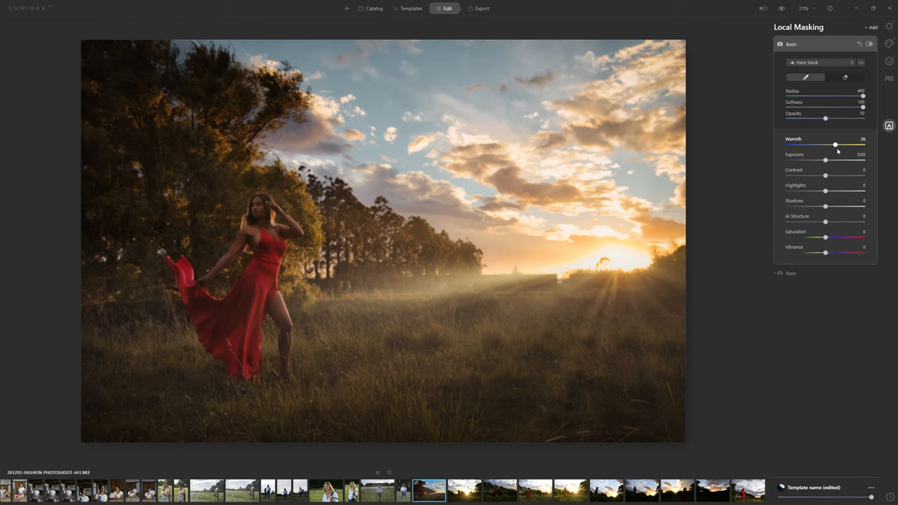
{"action": "left_click_drag", "start_coordinate": [833, 145], "coordinate": [850, 144]}
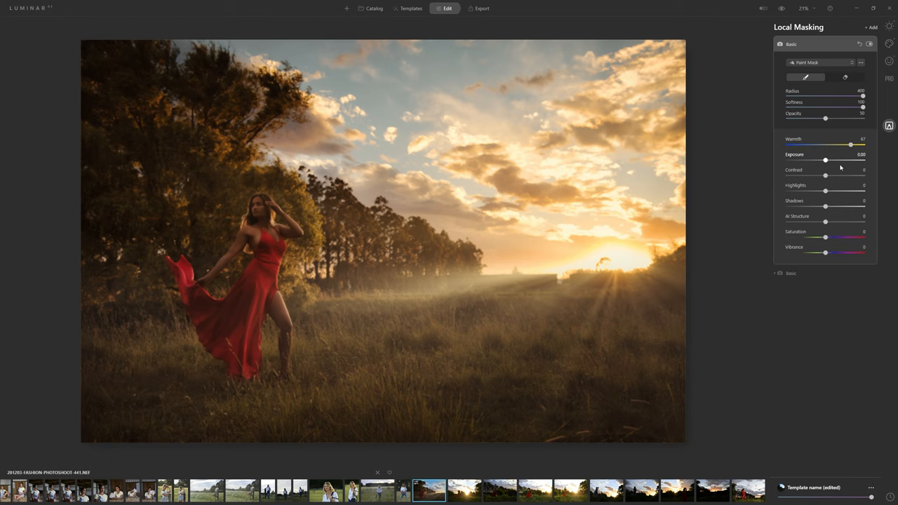
{"action": "left_click_drag", "start_coordinate": [825, 160], "coordinate": [819, 160]}
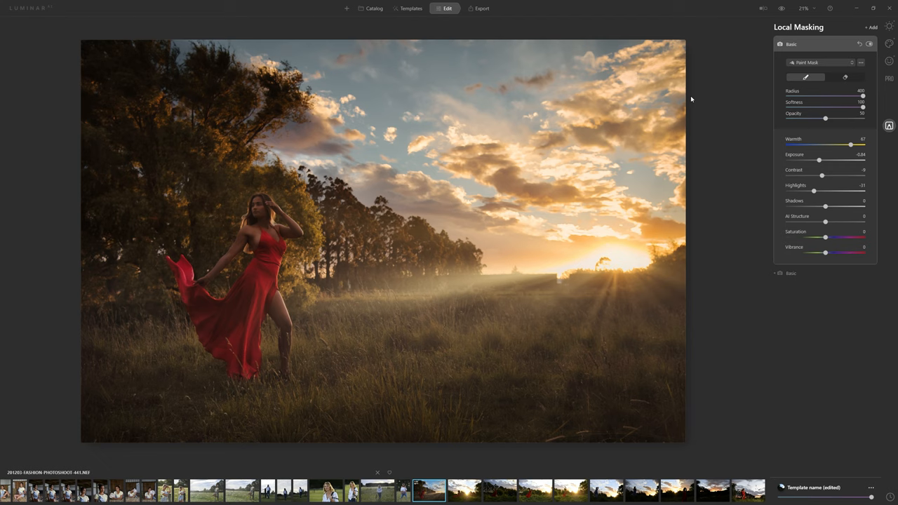
- Lay a Gradient mask across the sky, raise its Warmth and reduce Saturation
{"action": "left_click", "coordinate": [821, 62]}
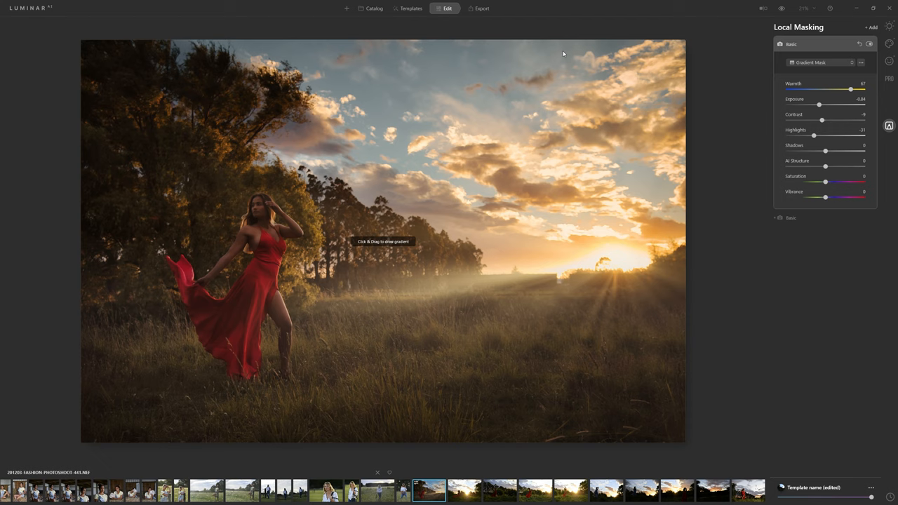
{"action": "left_click_drag", "start_coordinate": [564, 54], "coordinate": [536, 143]}
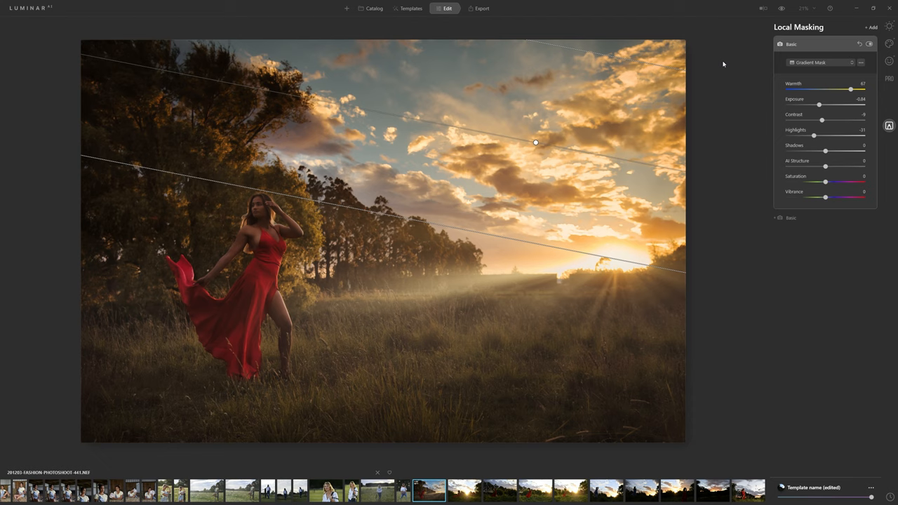
{"action": "left_click_drag", "start_coordinate": [825, 181], "coordinate": [815, 181]}
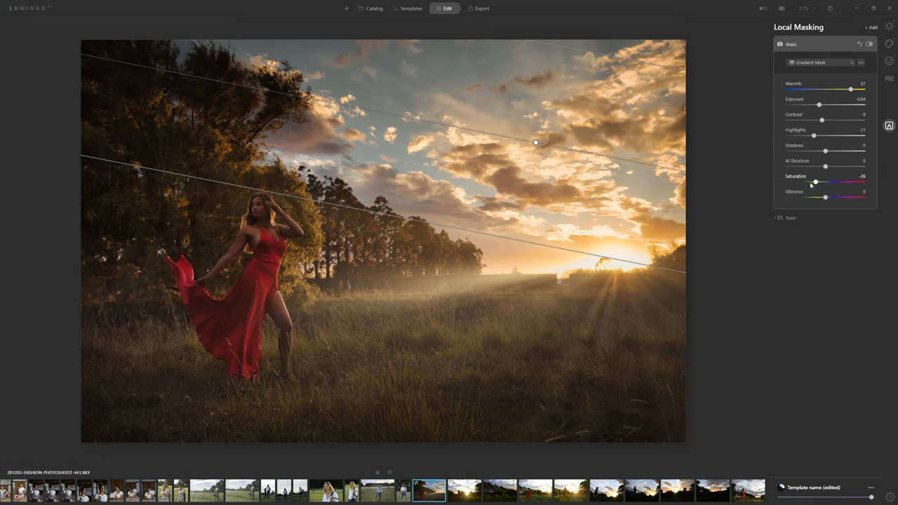
{"action": "left_click_drag", "start_coordinate": [815, 182], "coordinate": [810, 182]}
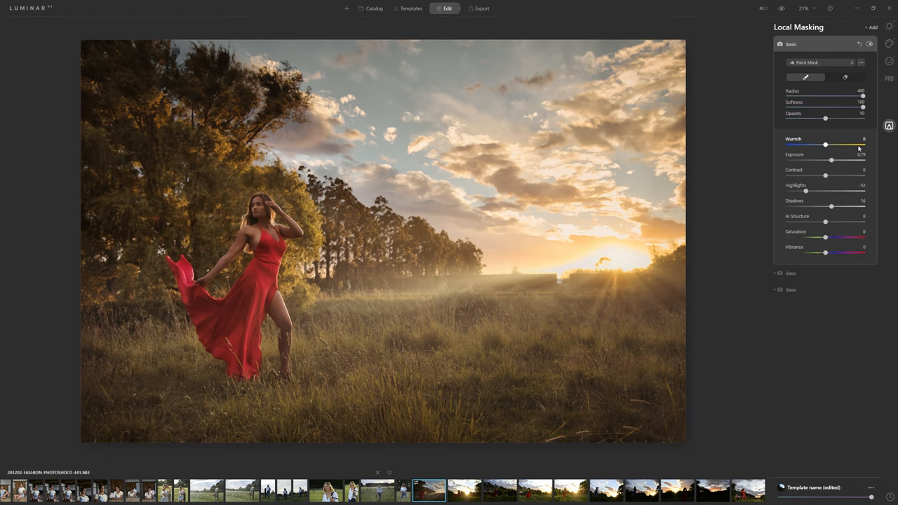
- Push the brush mask Warmth to maximum and paint a golden glow around the sun
{"action": "left_click_drag", "start_coordinate": [825, 144], "coordinate": [863, 144]}
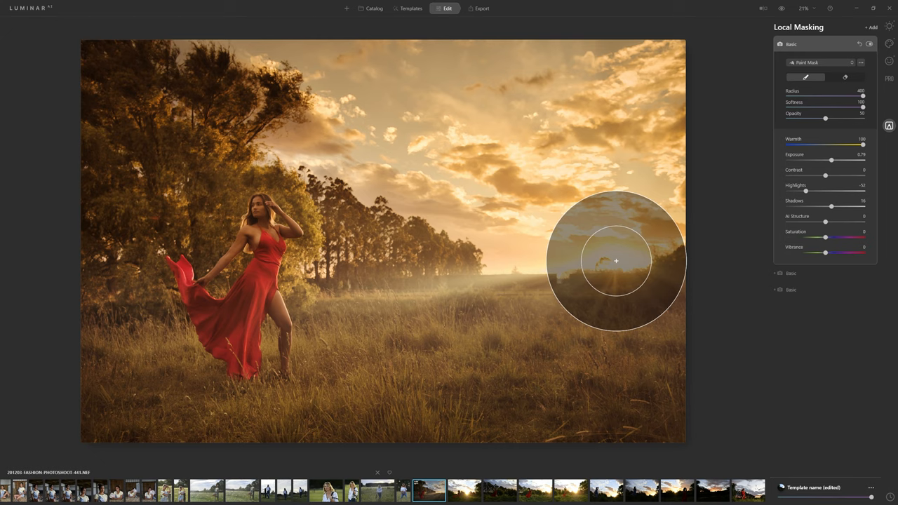
{"action": "left_click_drag", "start_coordinate": [825, 118], "coordinate": [806, 118]}
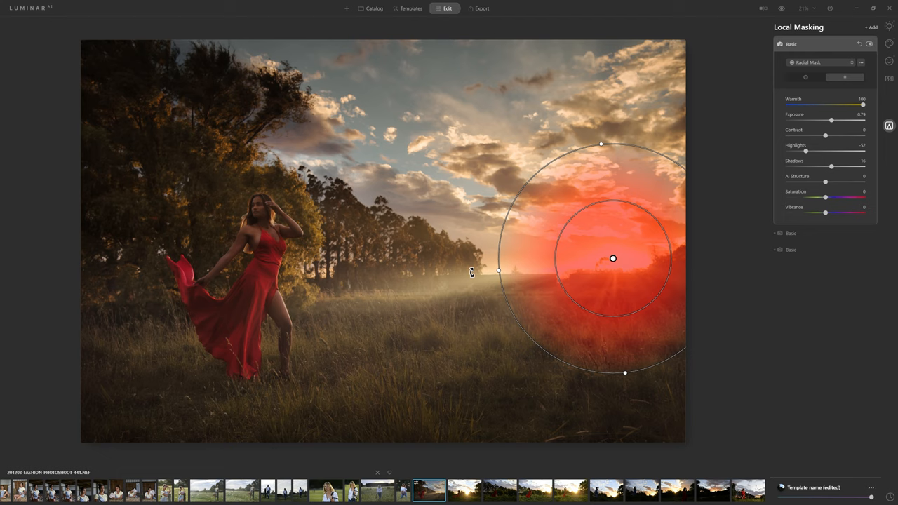
- Stretch the radial sun mask into a wide oval toward the model and compare with the original
{"action": "left_click_drag", "start_coordinate": [498, 270], "coordinate": [300, 290]}
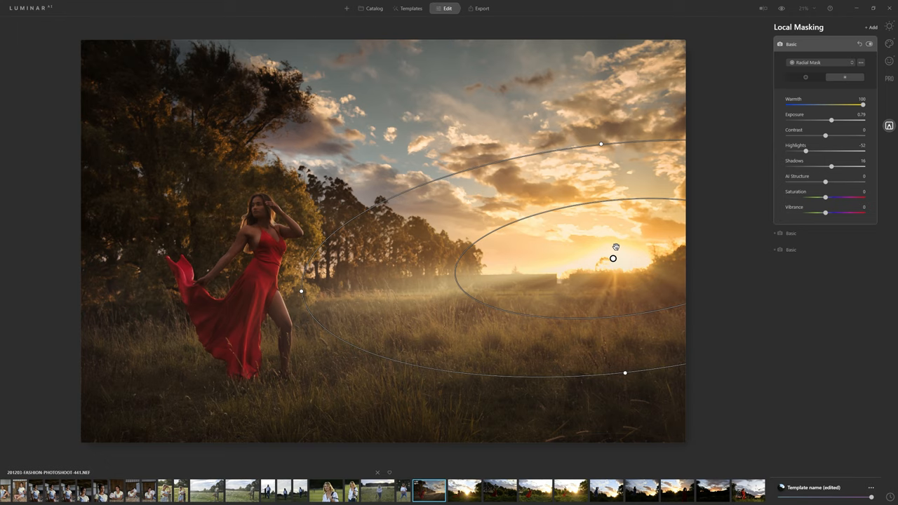
{"action": "left_click", "coordinate": [780, 8]}
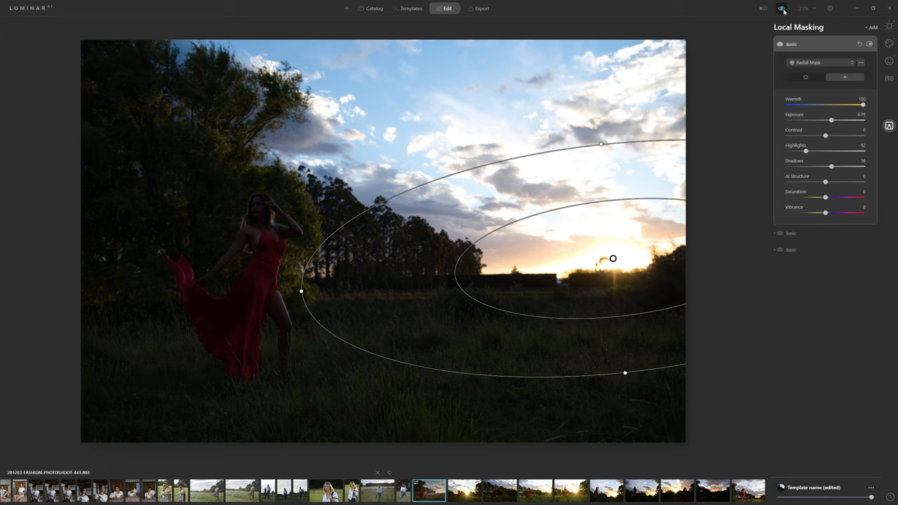